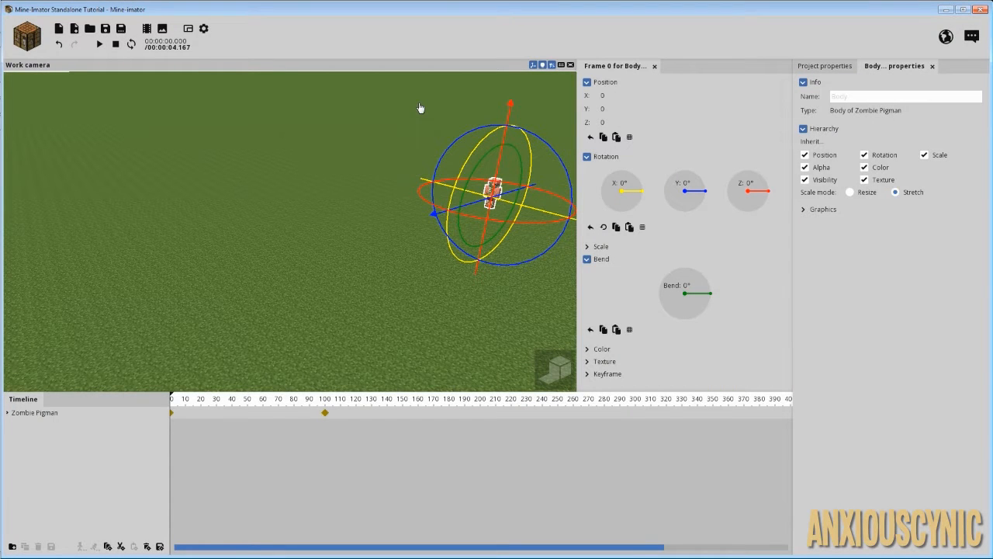
mouse_move(208, 442)
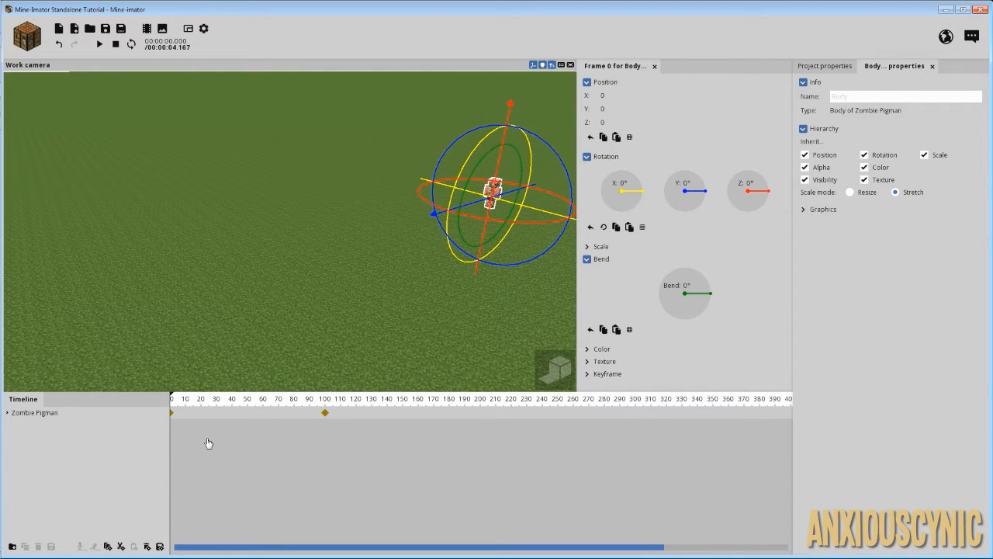
Step: Deselect the pigman's body part and jump to its frame 100 keyframe
left_click(824, 66)
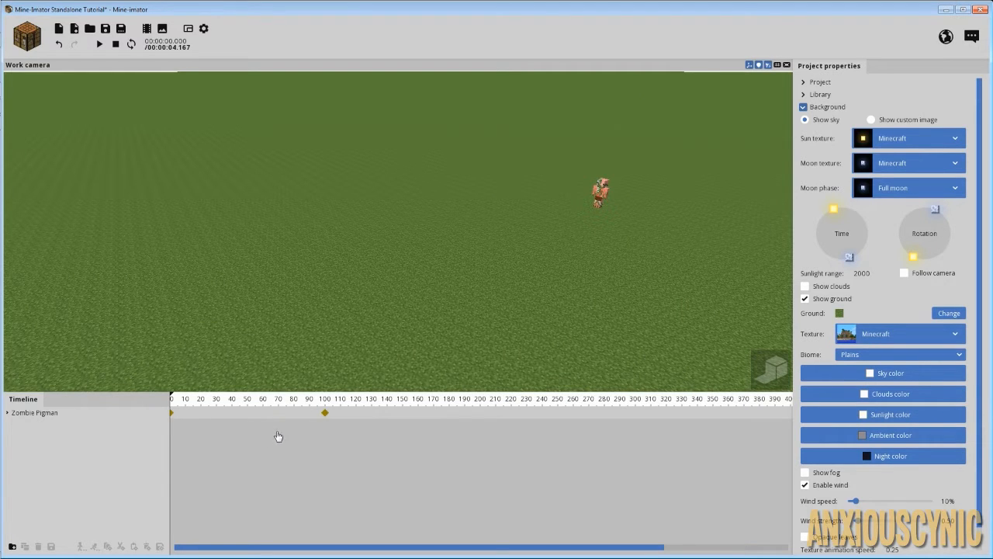
left_click(98, 43)
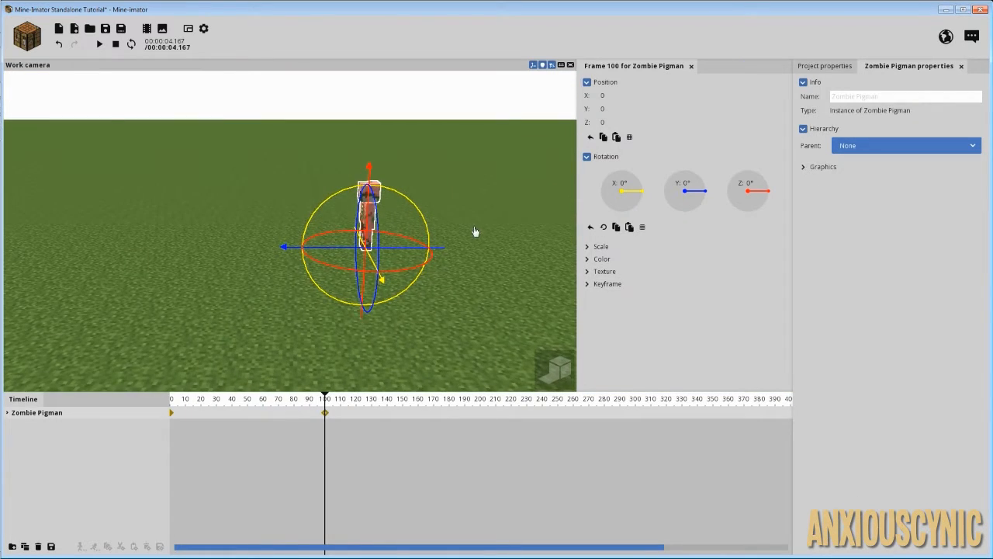
Step: Create an untextured Surface object and select it in the timeline
left_click(825, 65)
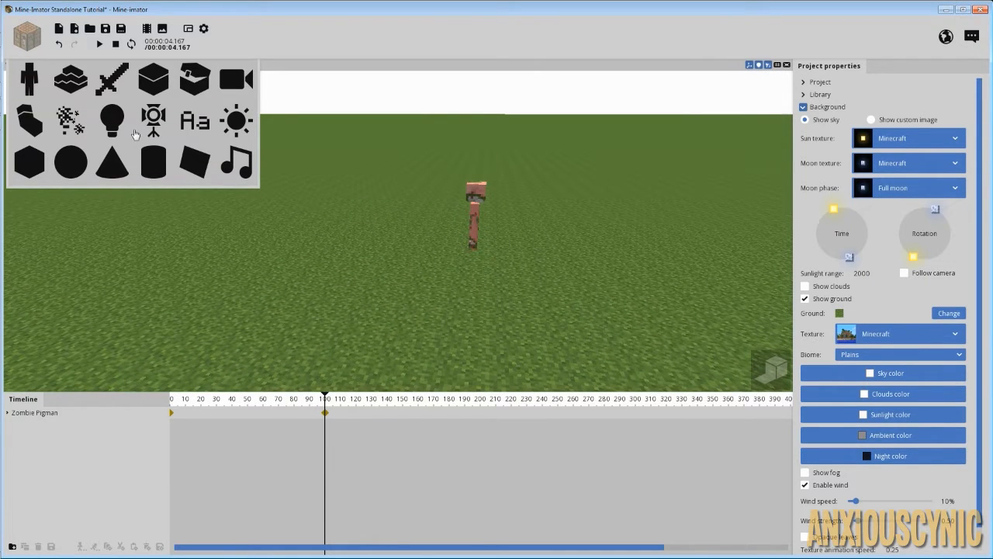
mouse_move(191, 166)
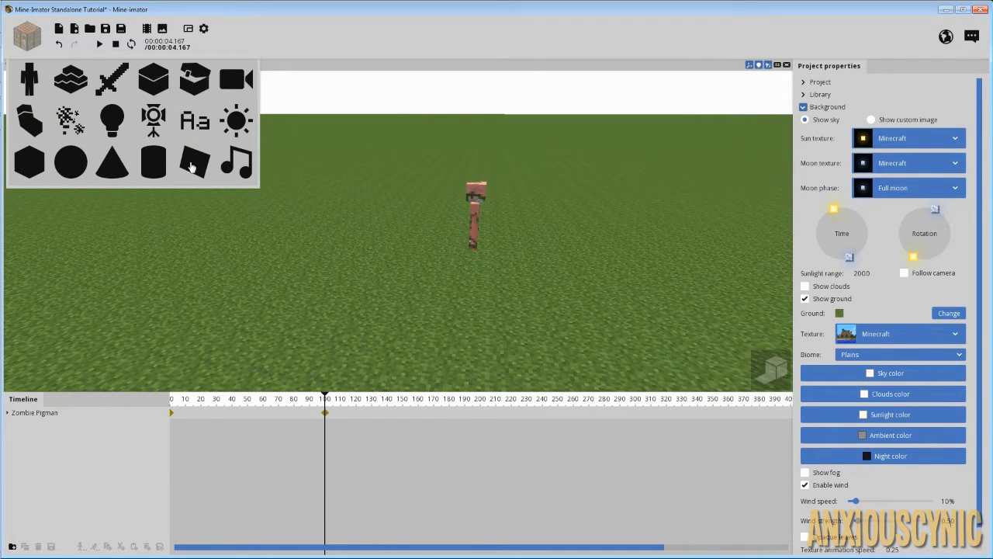
left_click(195, 162)
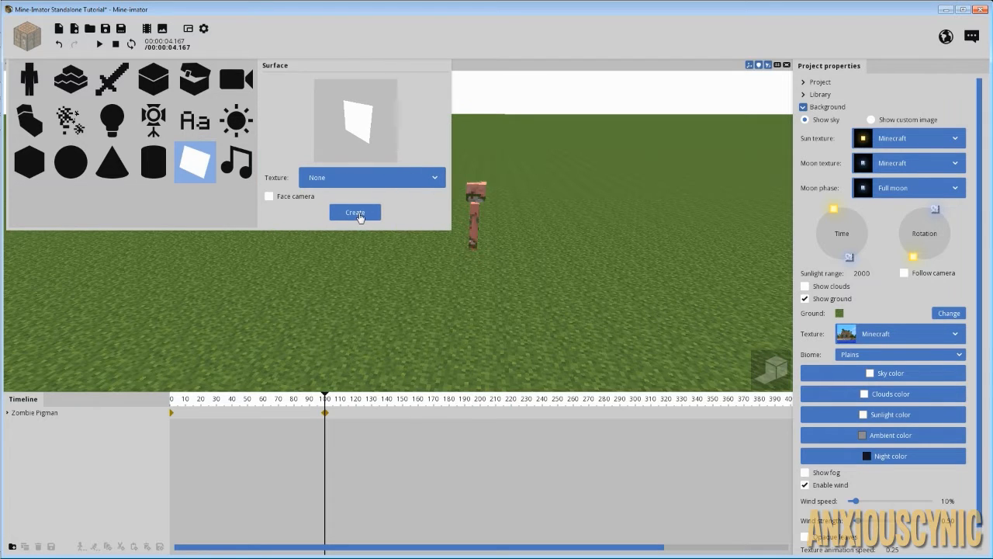
left_click(371, 177)
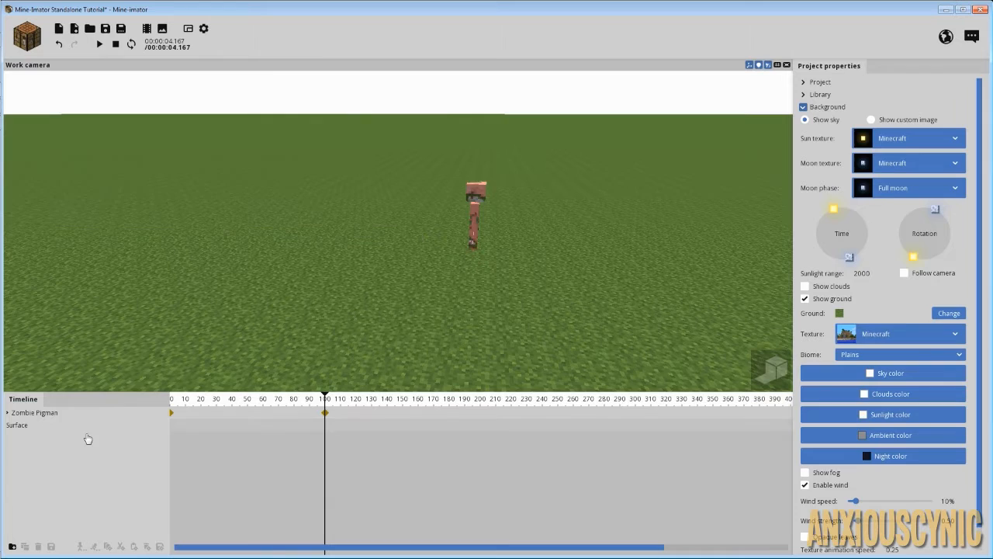
left_click(17, 425)
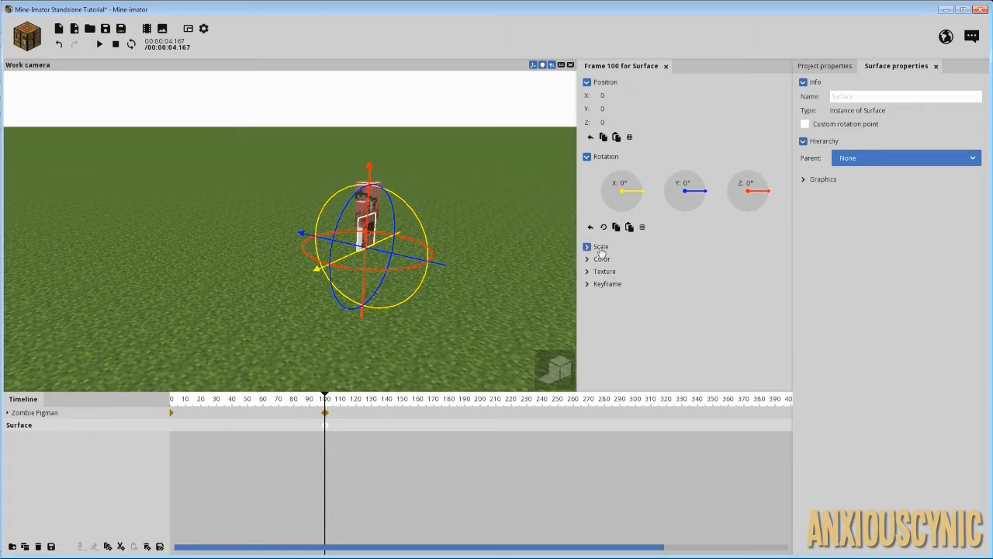
Step: Scale the surface to X 1.25 and Z 2.50 and rotate it Z -53.92° beside the pigman
left_click(587, 246)
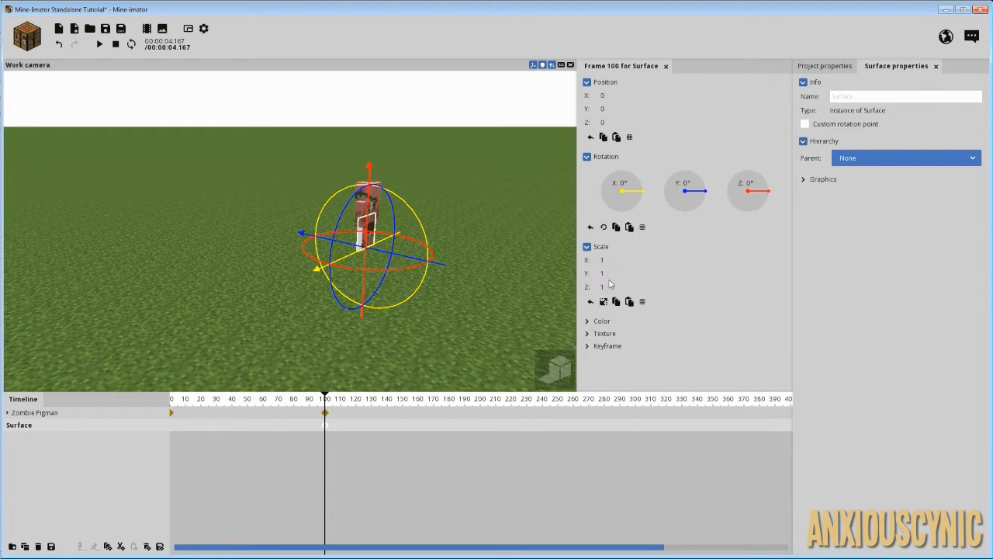
mouse_move(605, 287)
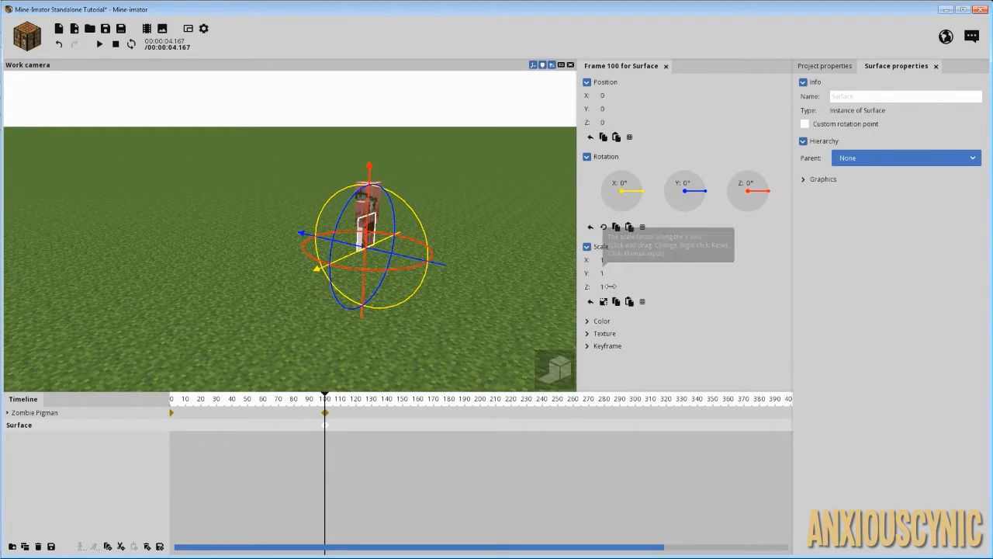
left_click_drag(606, 286, 636, 286)
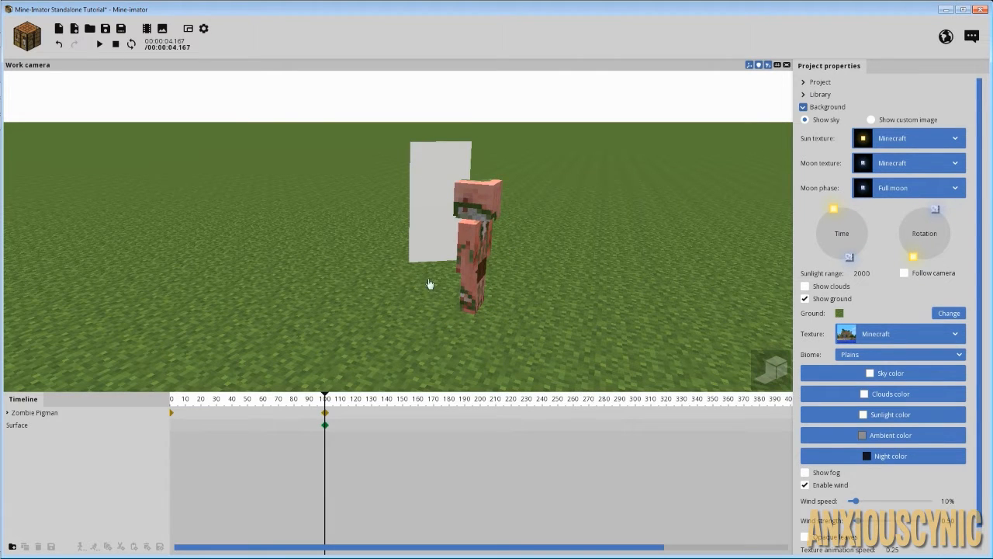
Step: Rename the surface object to 'Mirror'
left_click(18, 424)
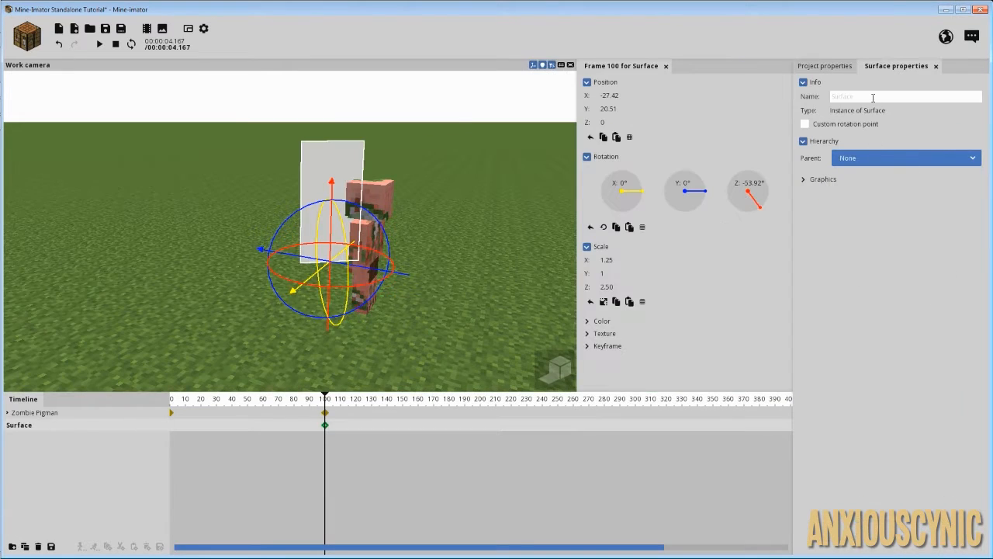
type("Mirror")
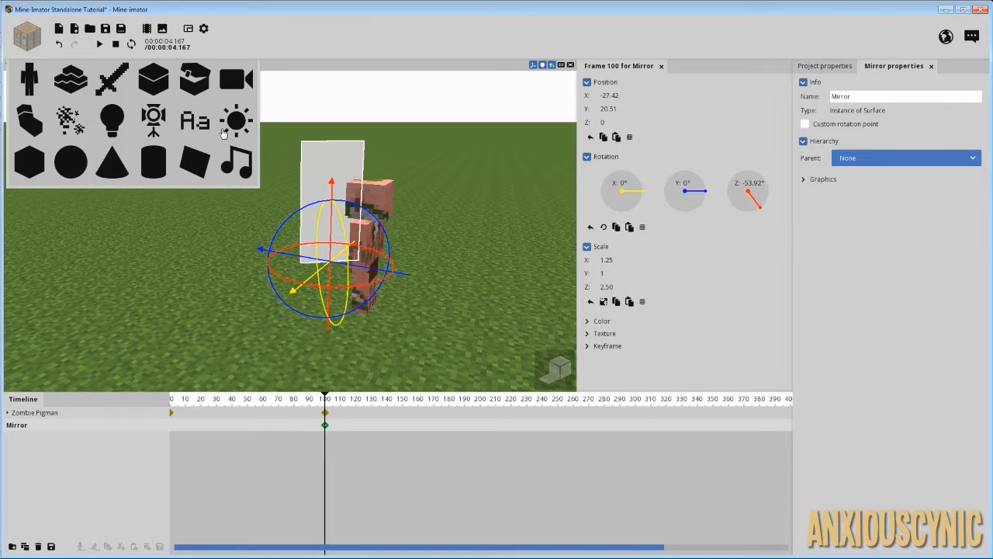
Step: Add a camera at the mirror facing the pigman (Z about 125.55°), then reselect Mirror
left_click(235, 79)
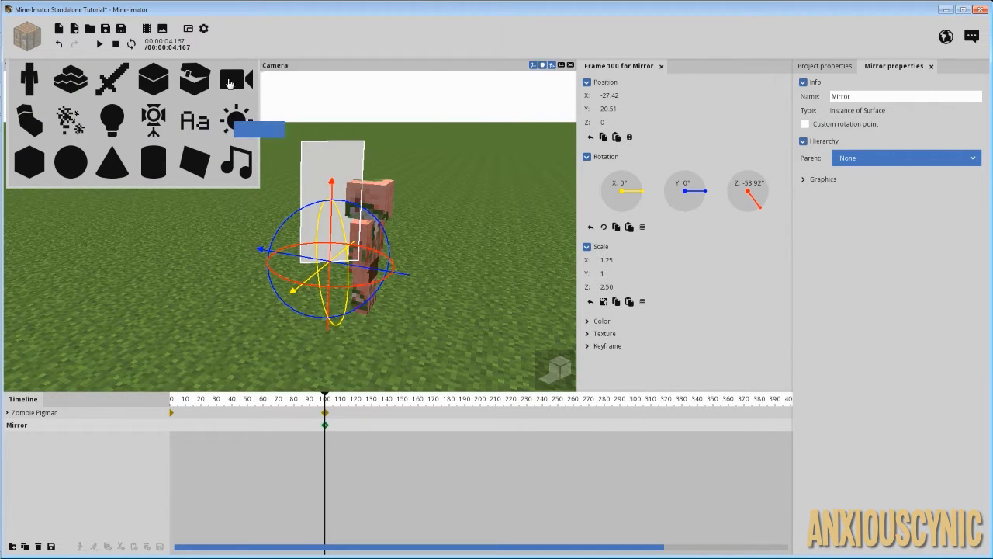
left_click(234, 79)
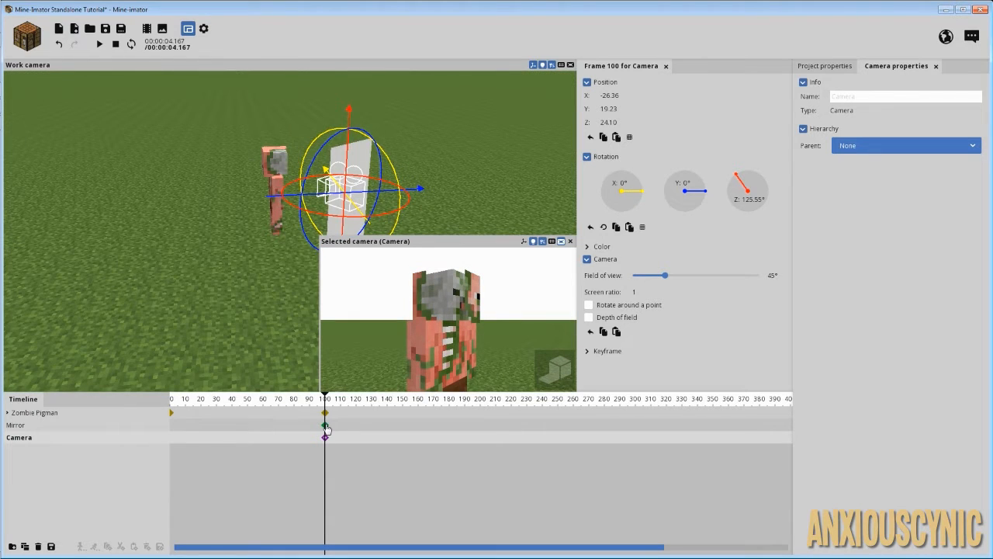
left_click(325, 424)
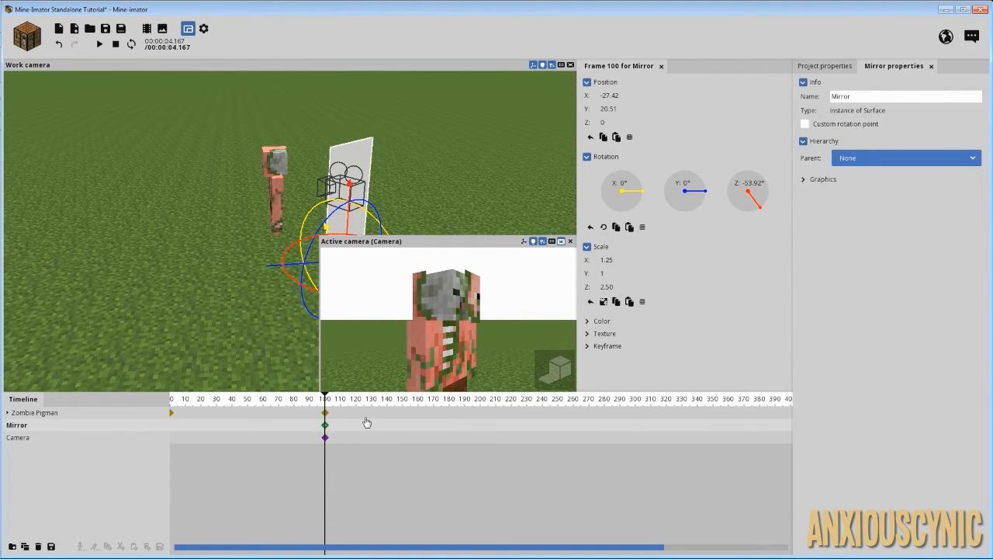
mouse_move(409, 179)
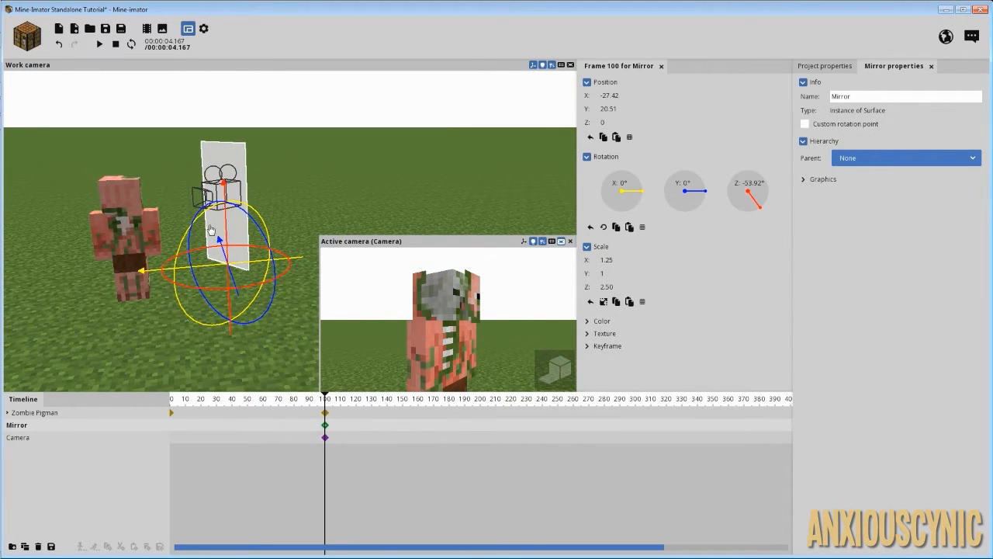
mouse_move(279, 169)
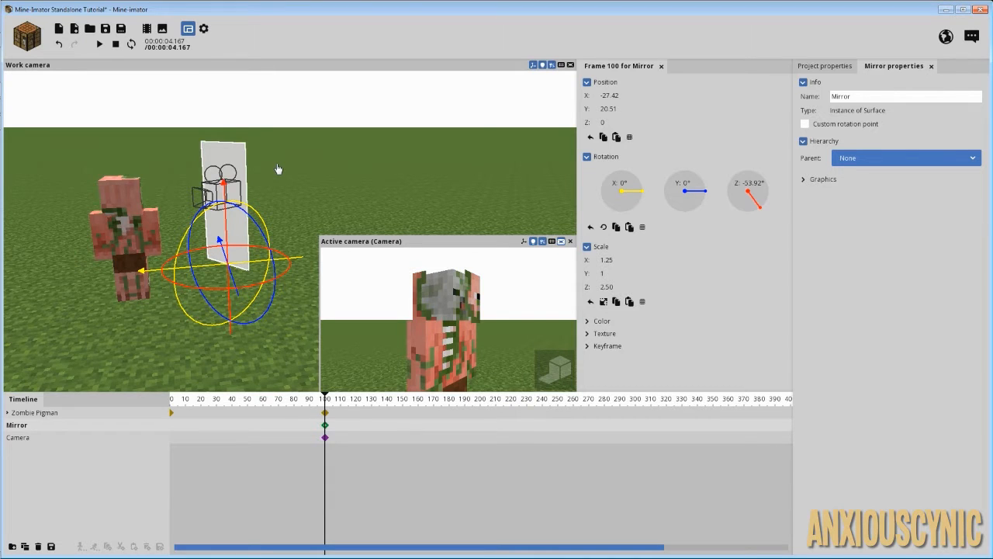
mouse_move(344, 182)
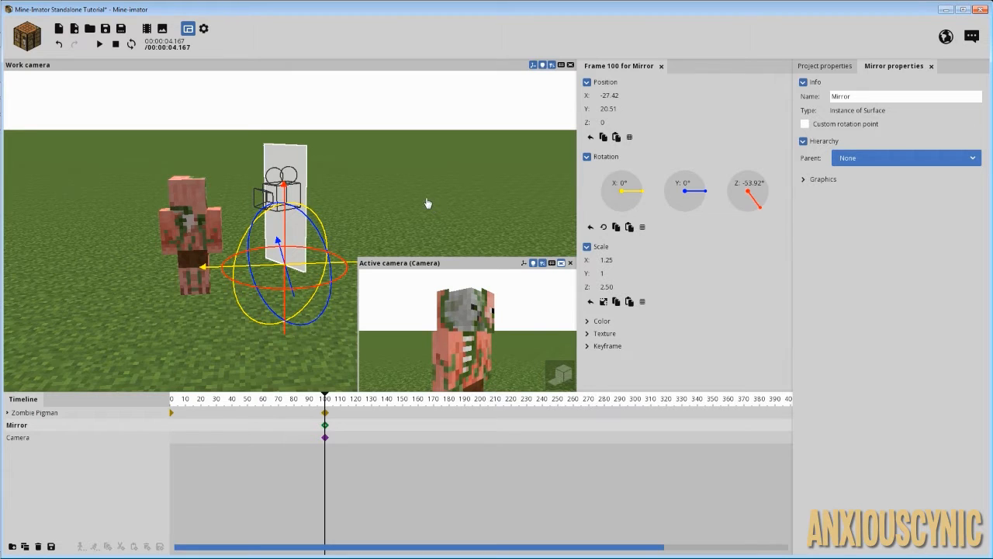
mouse_move(300, 443)
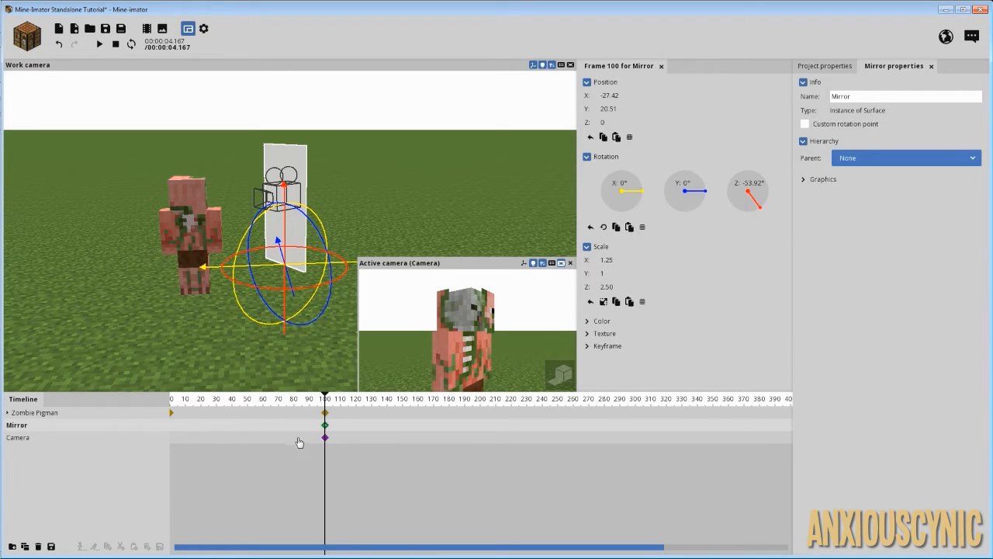
Step: Rotate the camera's Z to 124.18° to frame the pigman, then return to the Mirror object
left_click(325, 437)
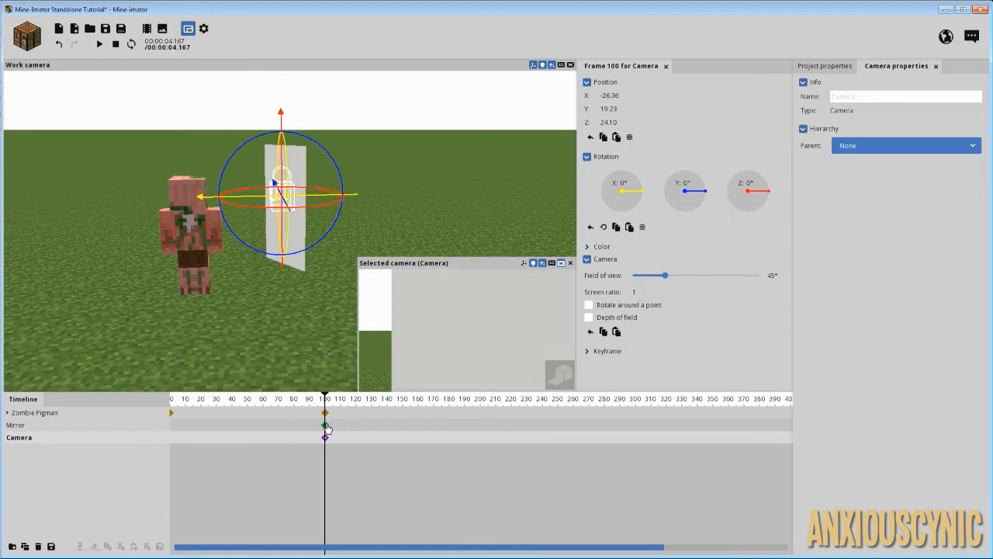
left_click(324, 425)
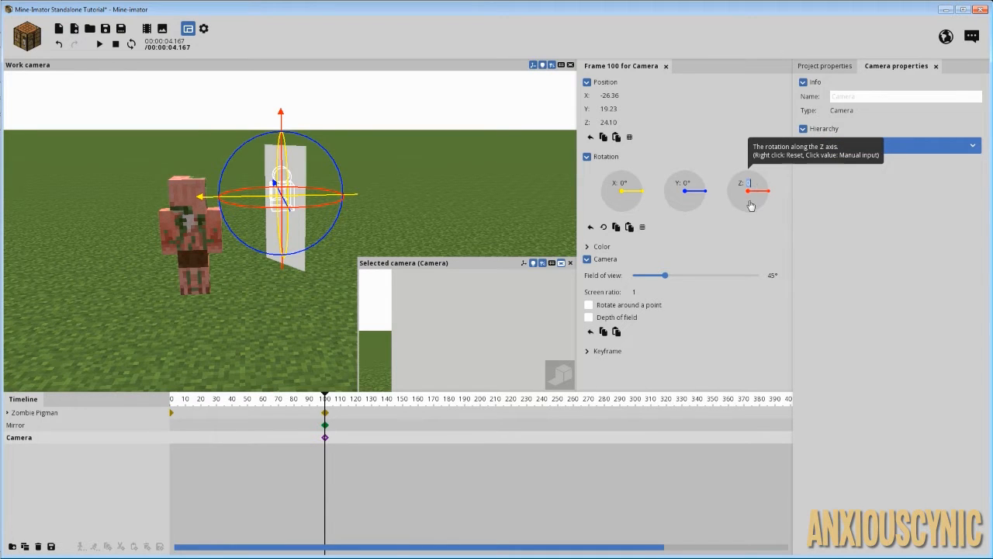
left_click_drag(749, 191, 756, 203)
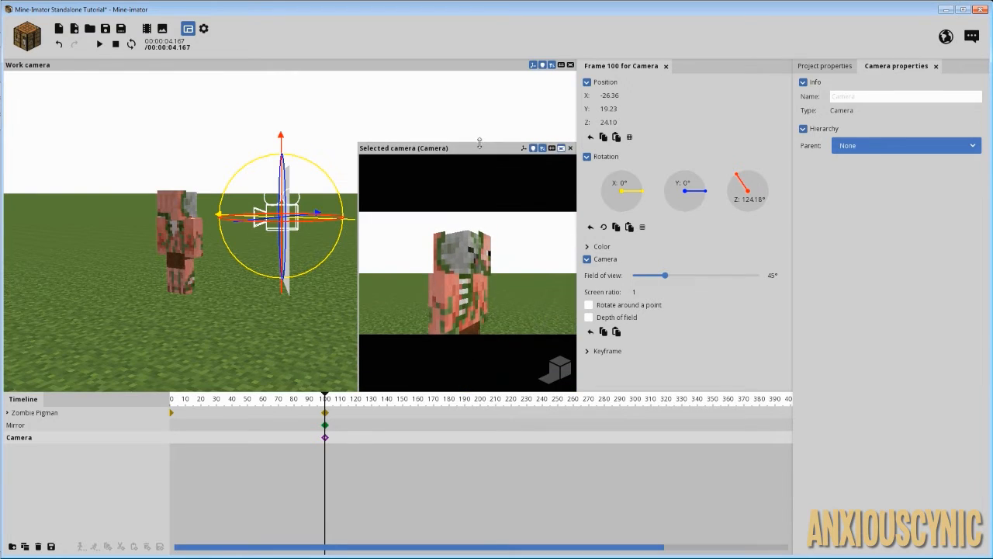
left_click(17, 424)
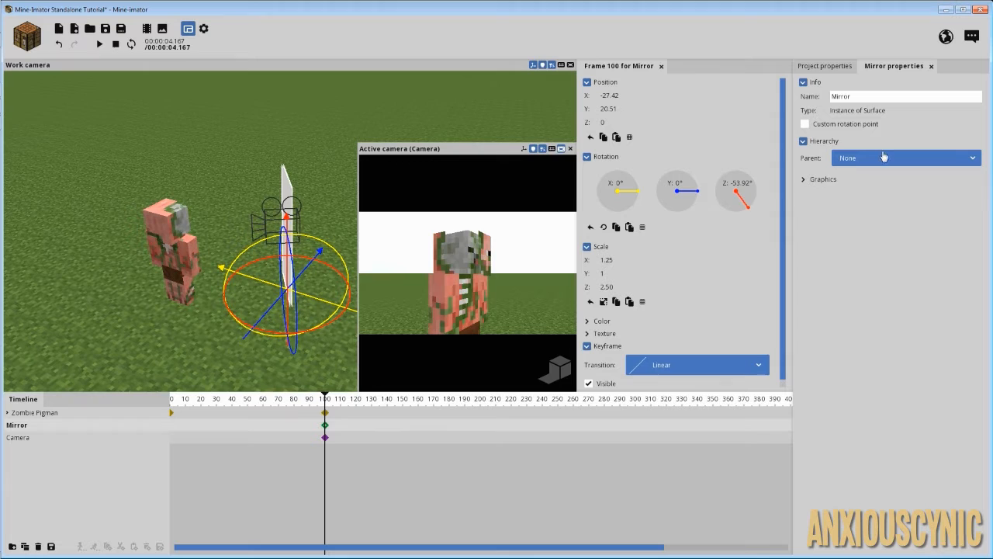
Step: Rename the library Surface entry to 'Mirror' and set its texture to the Camera's view
left_click(824, 66)
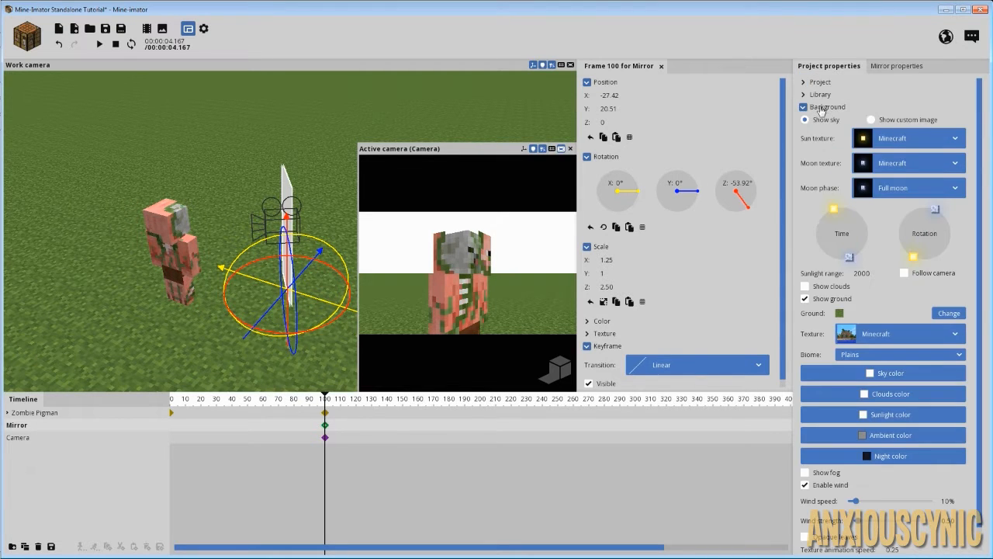
left_click(803, 94)
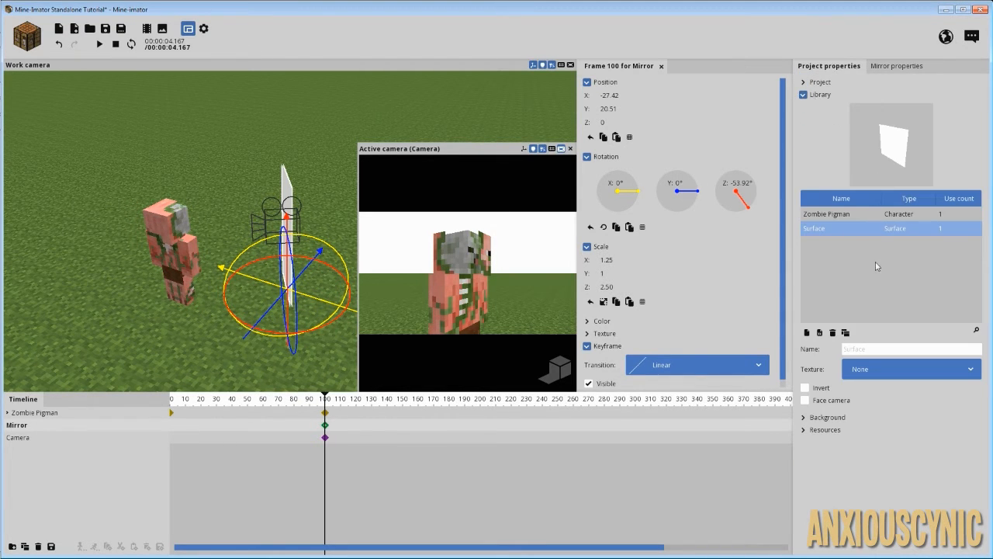
left_click(911, 348)
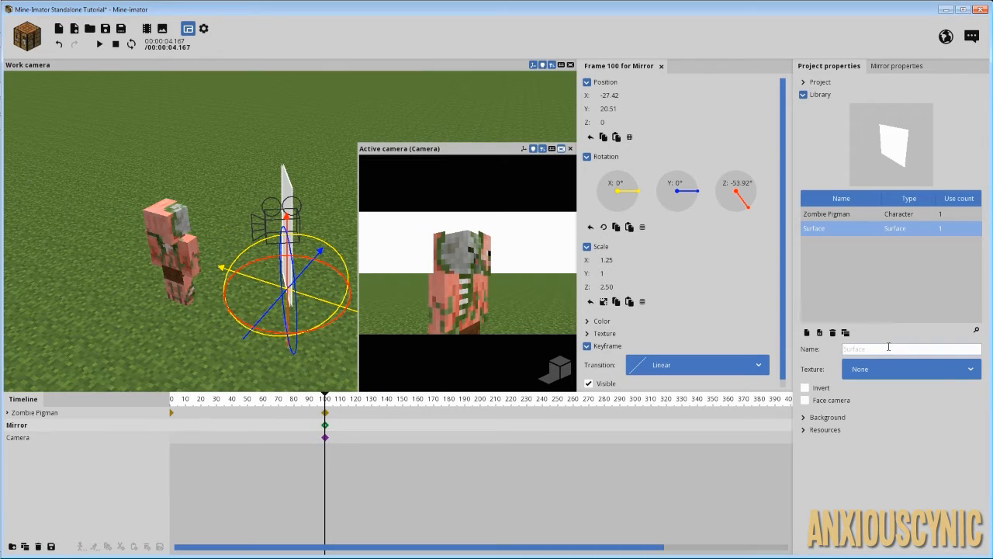
type("Mirror")
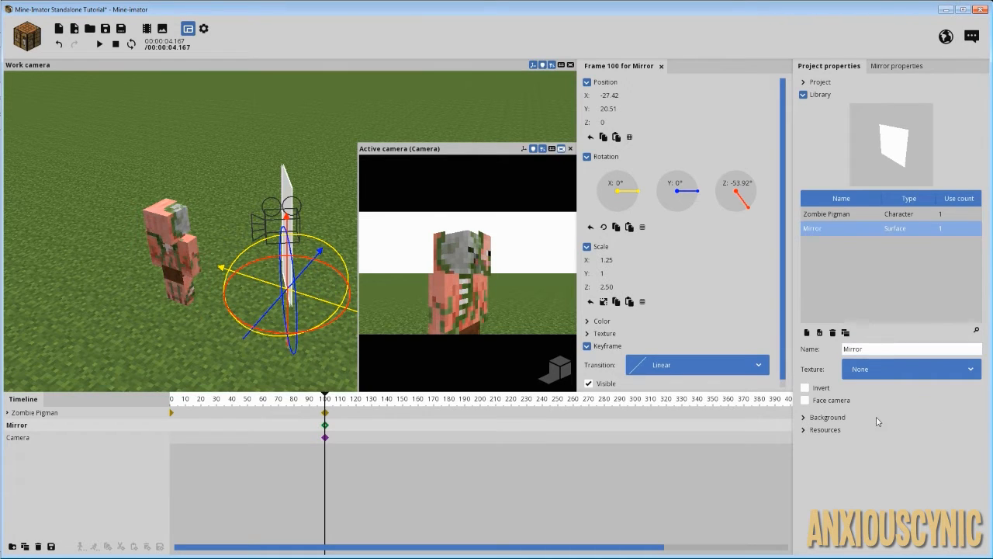
left_click(910, 368)
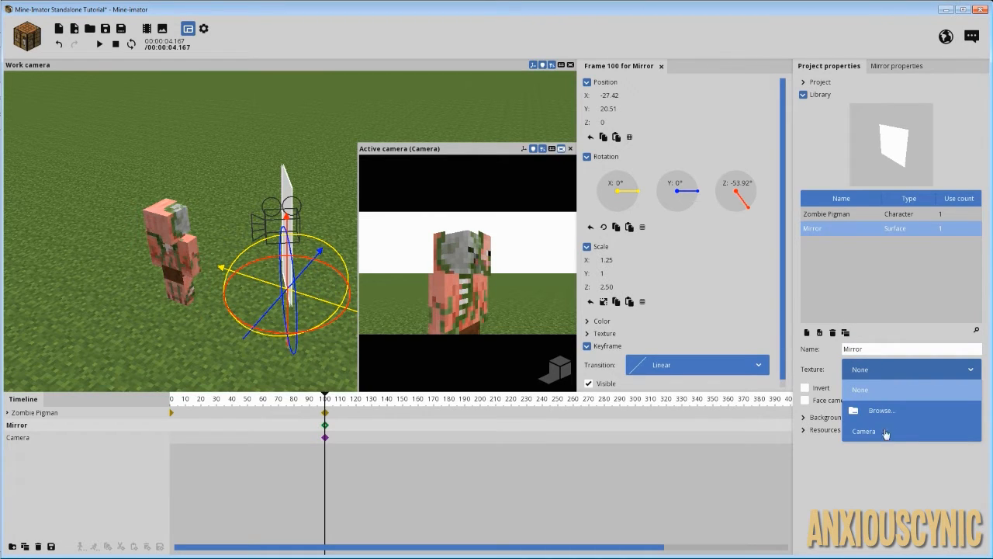
left_click(863, 431)
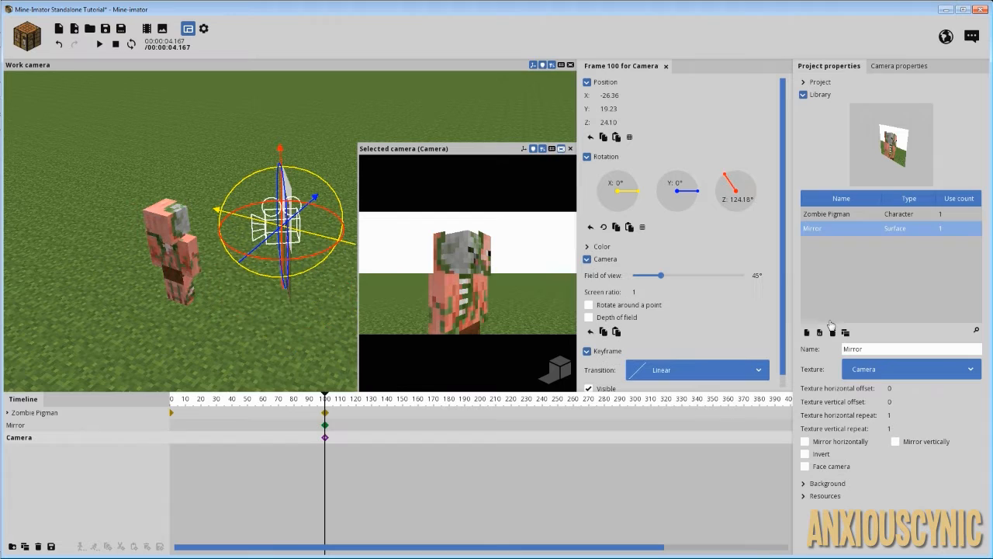
Step: Rename the camera to 'Reflection_Cam' in its properties
left_click(897, 66)
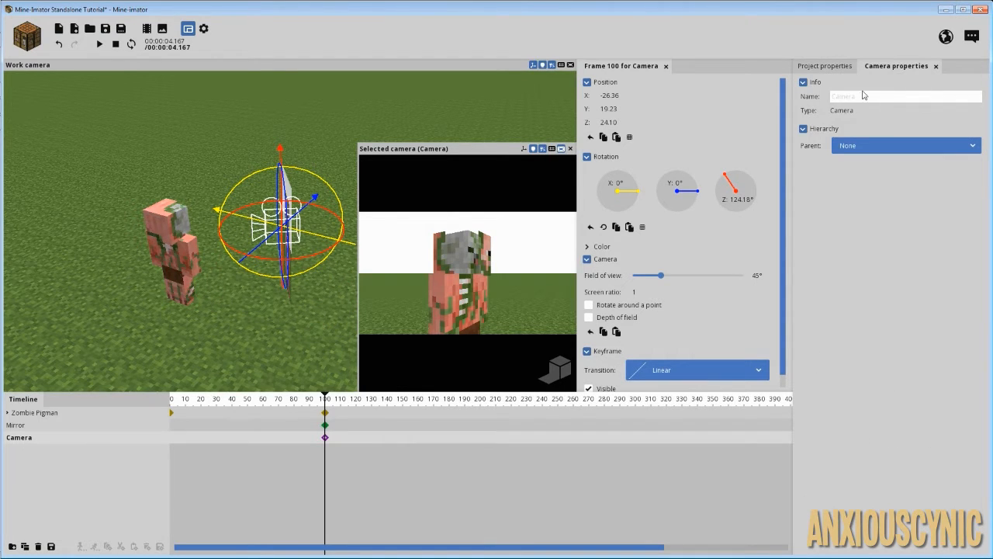
left_click(906, 95)
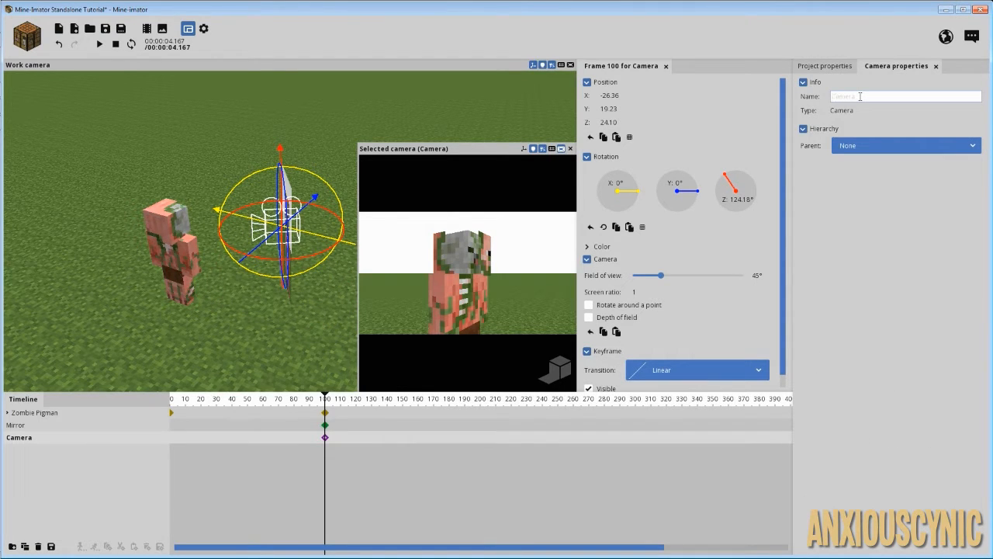
type("Reflection_")
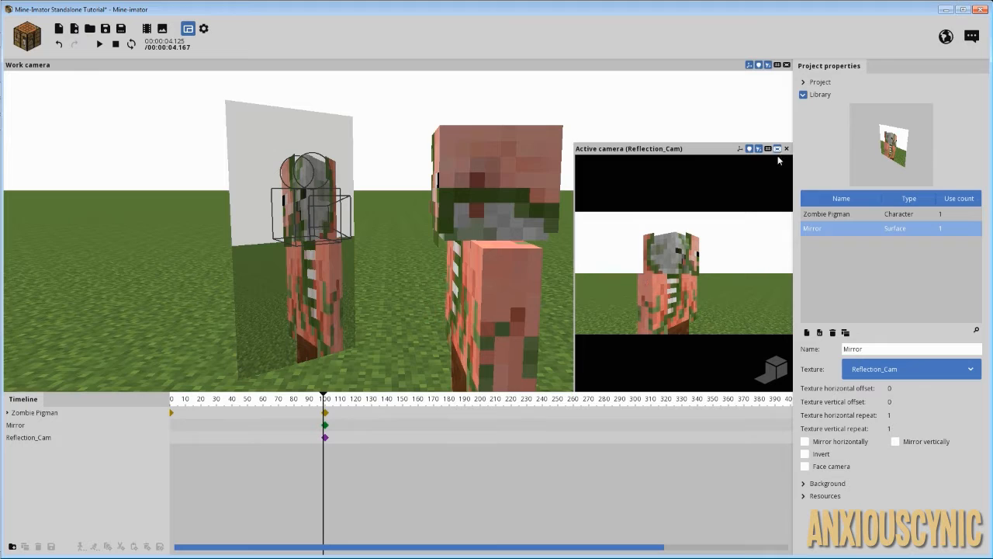
mouse_move(777, 148)
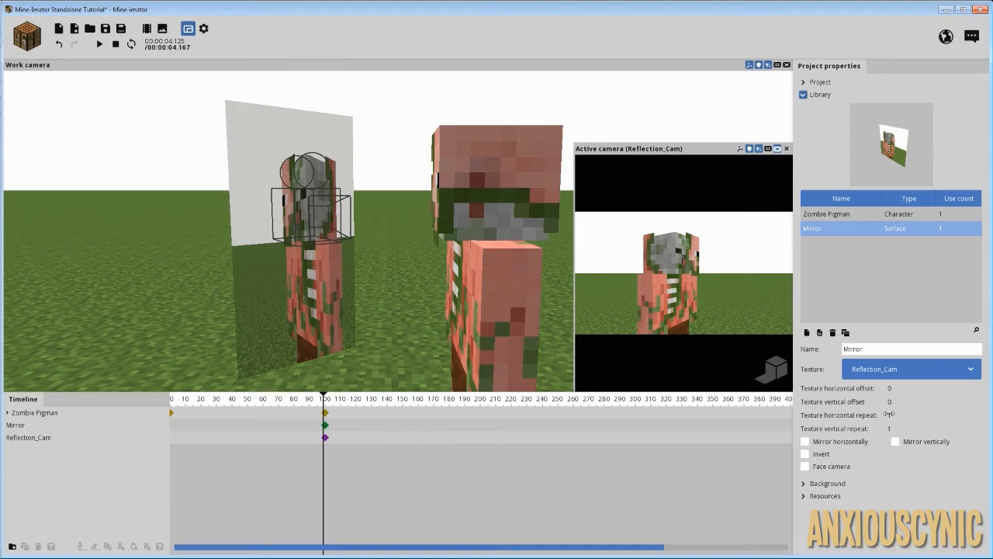
type("0.71")
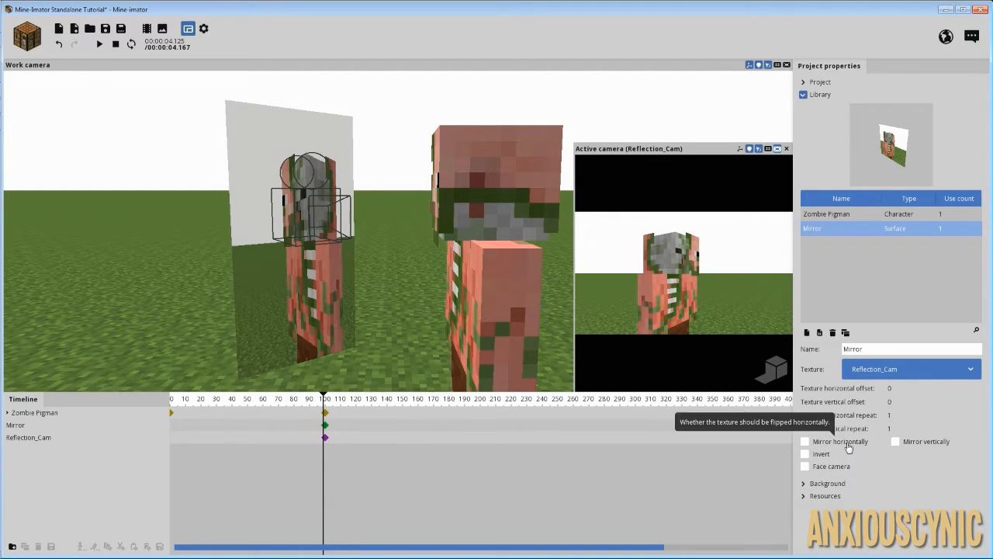
left_click(805, 441)
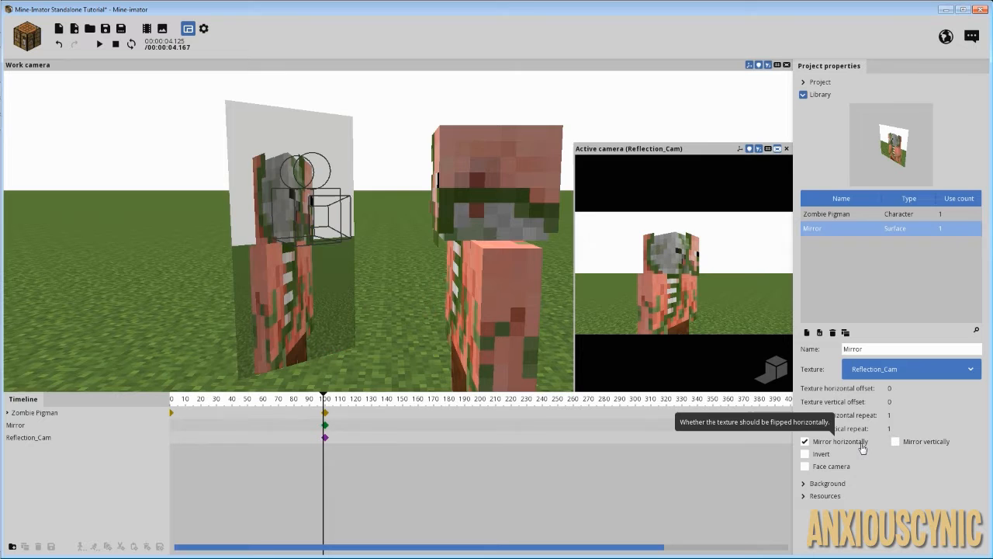
left_click(896, 441)
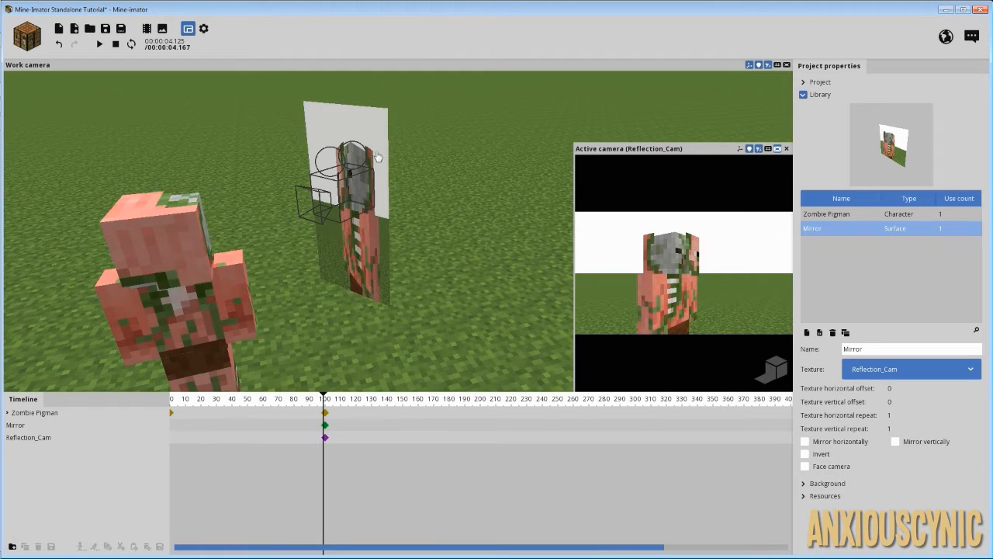
left_click(804, 453)
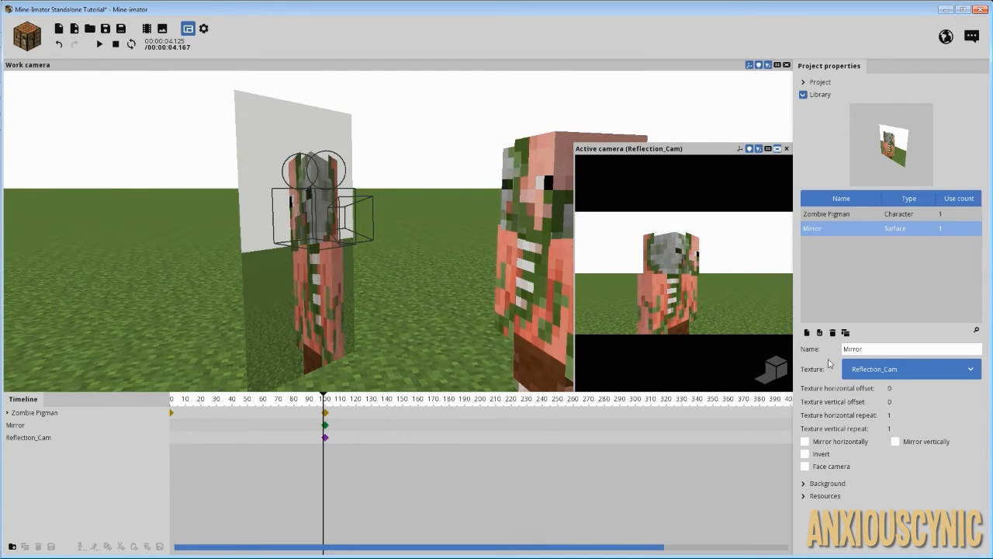
left_click(805, 441)
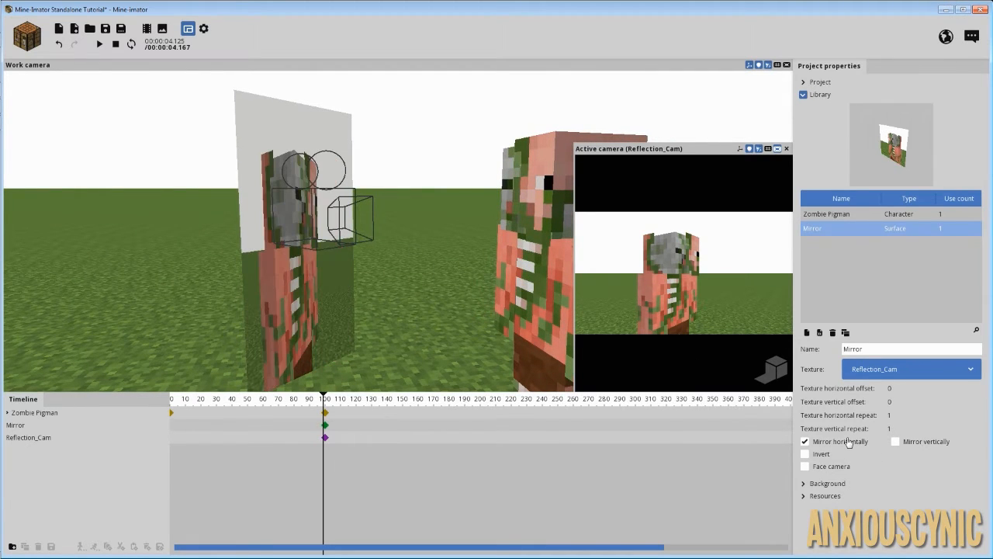
mouse_move(841, 441)
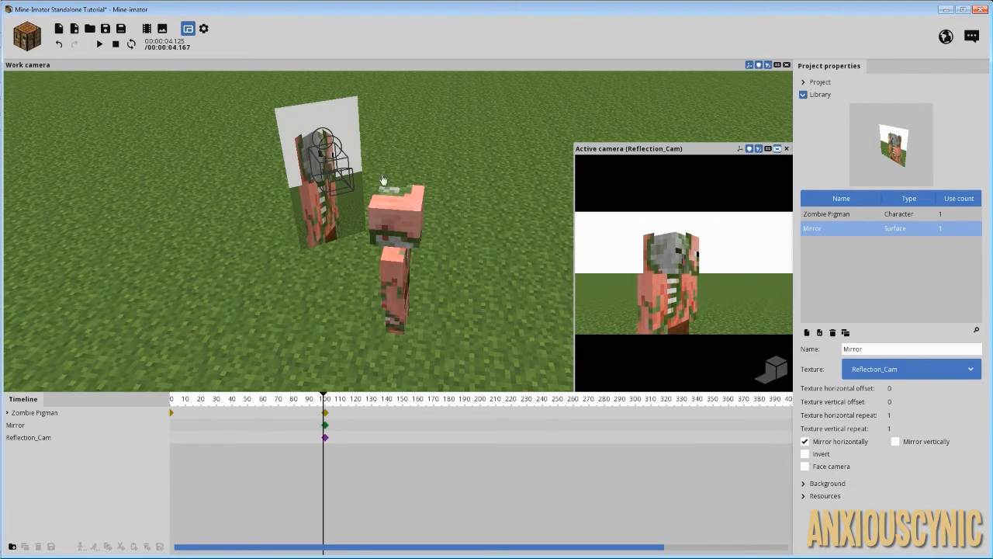
left_click(804, 440)
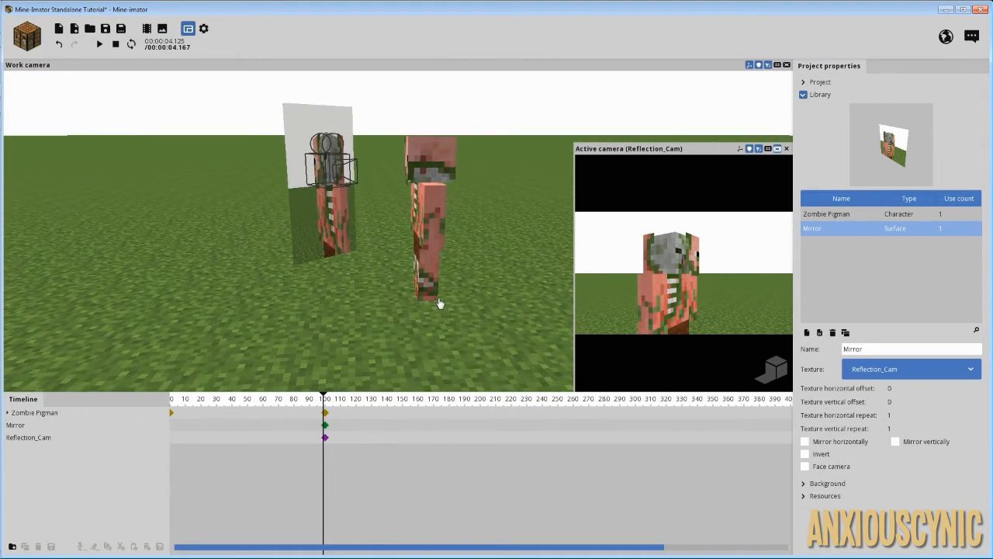
mouse_move(457, 256)
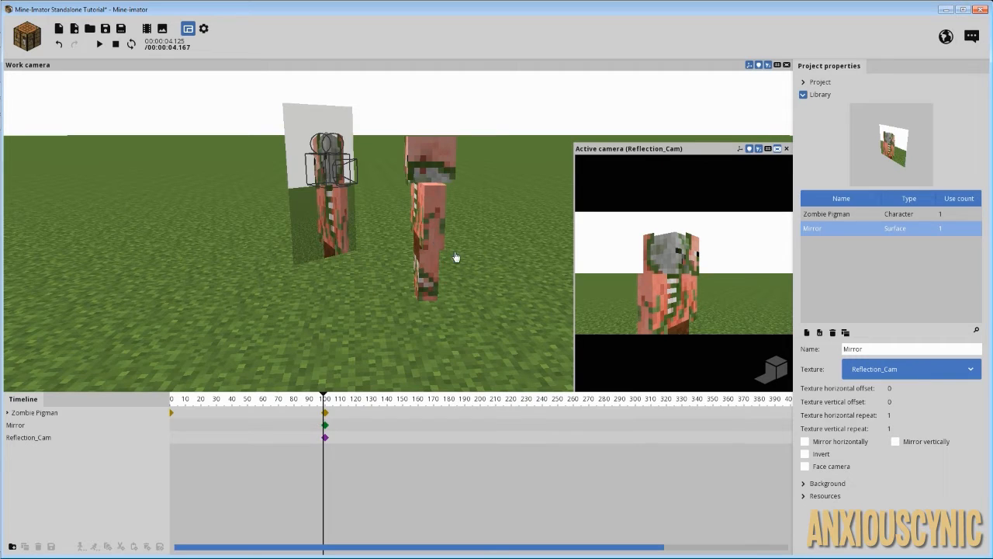
mouse_move(320, 247)
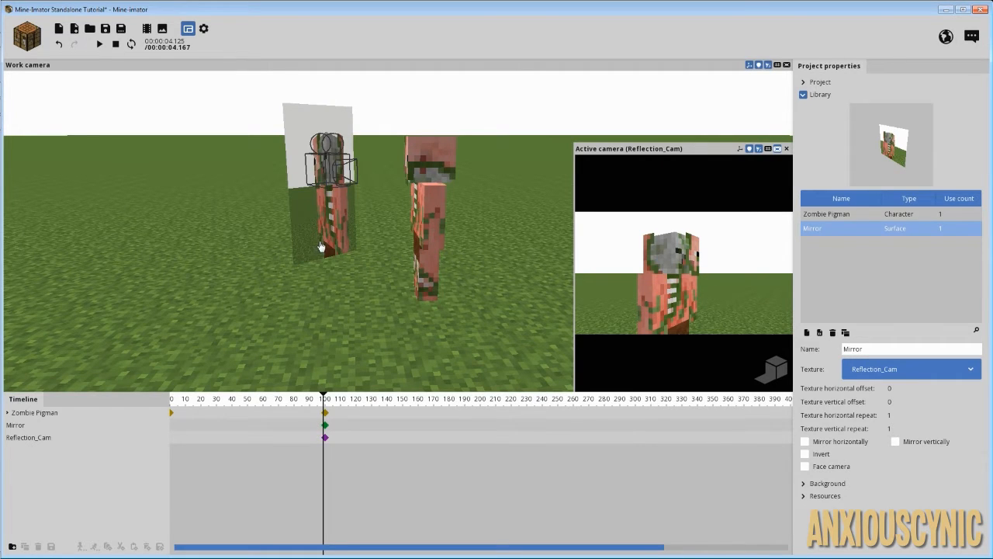
mouse_move(545, 329)
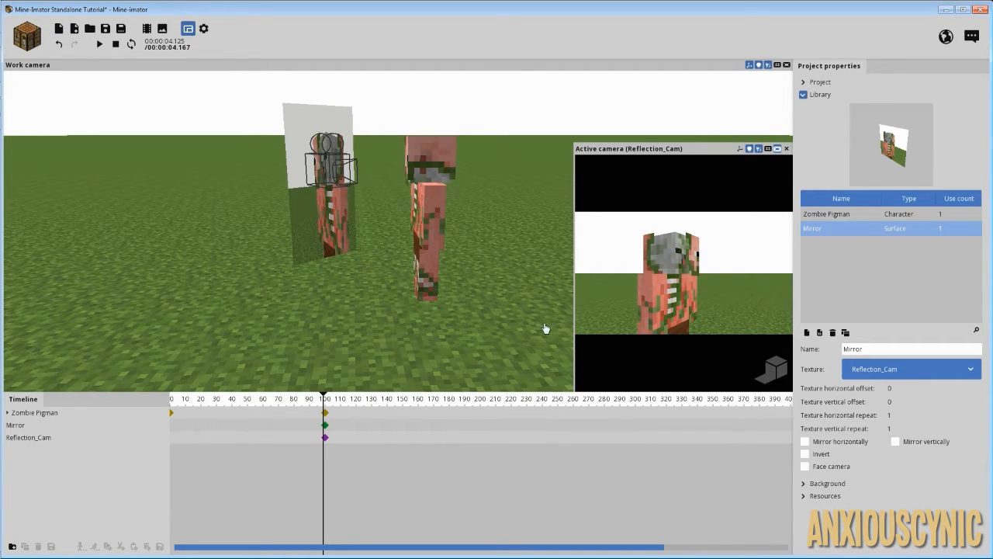
mouse_move(544, 327)
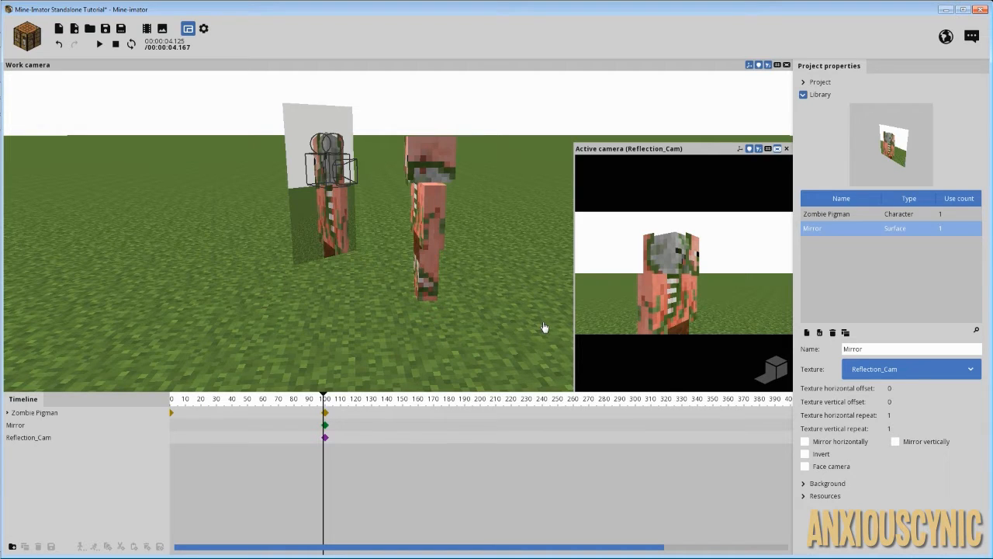
mouse_move(526, 315)
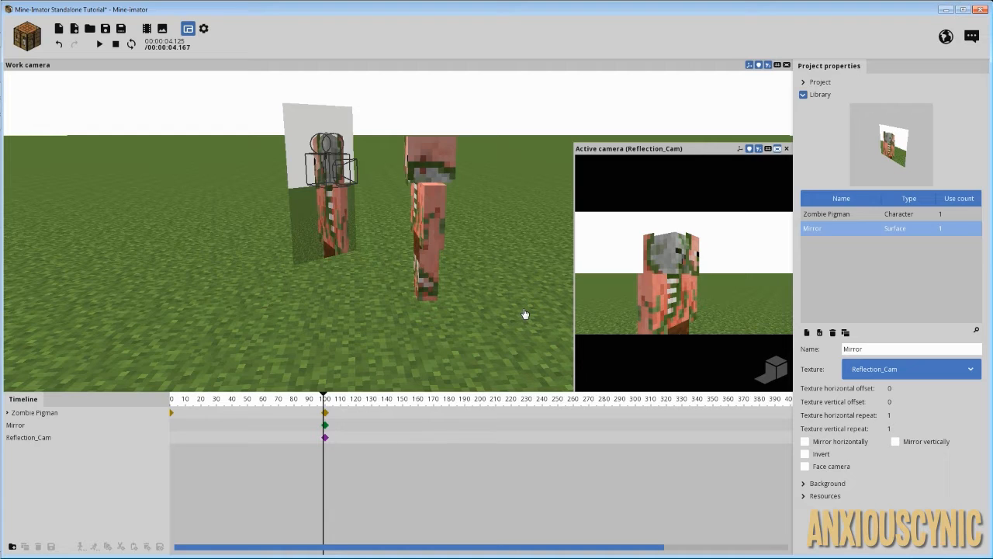
mouse_move(339, 443)
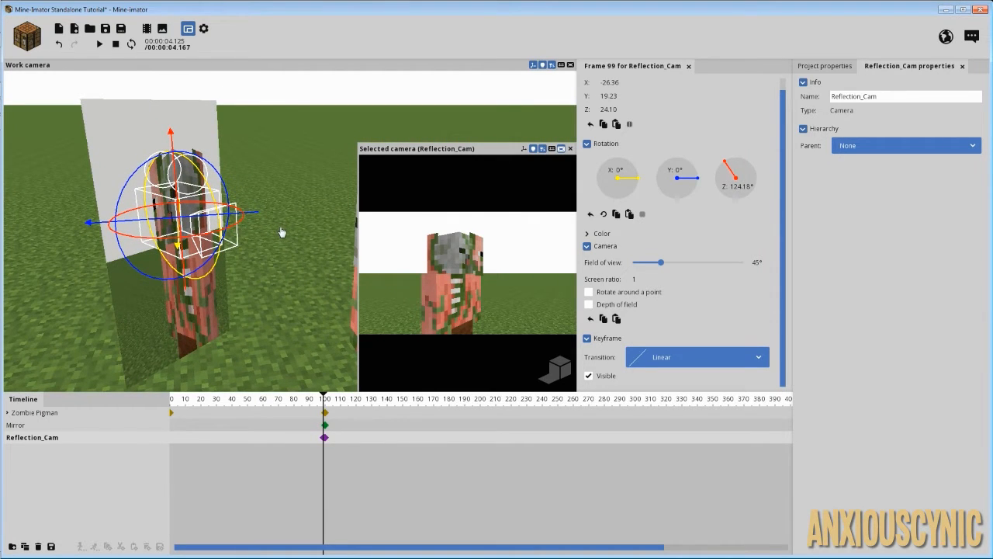
mouse_move(594, 289)
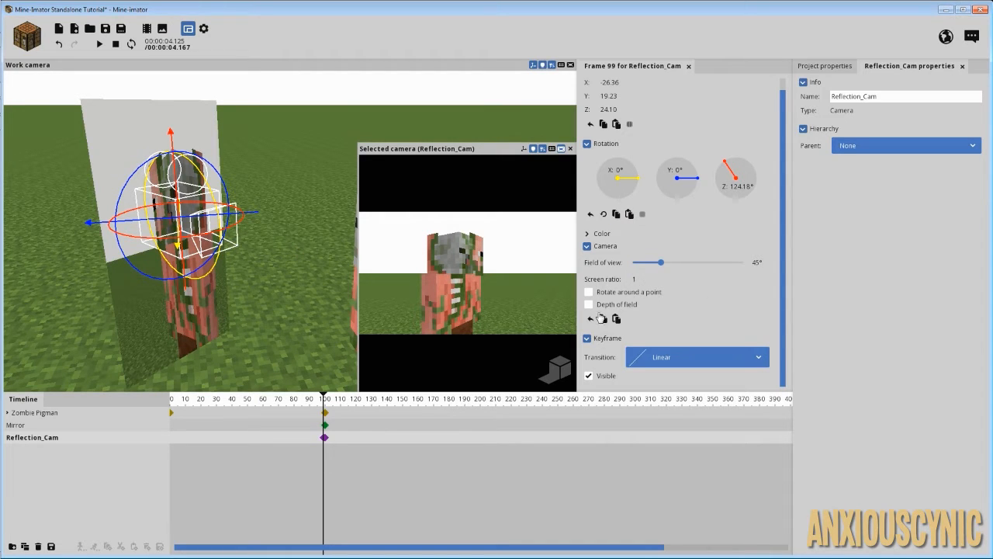
mouse_move(635, 279)
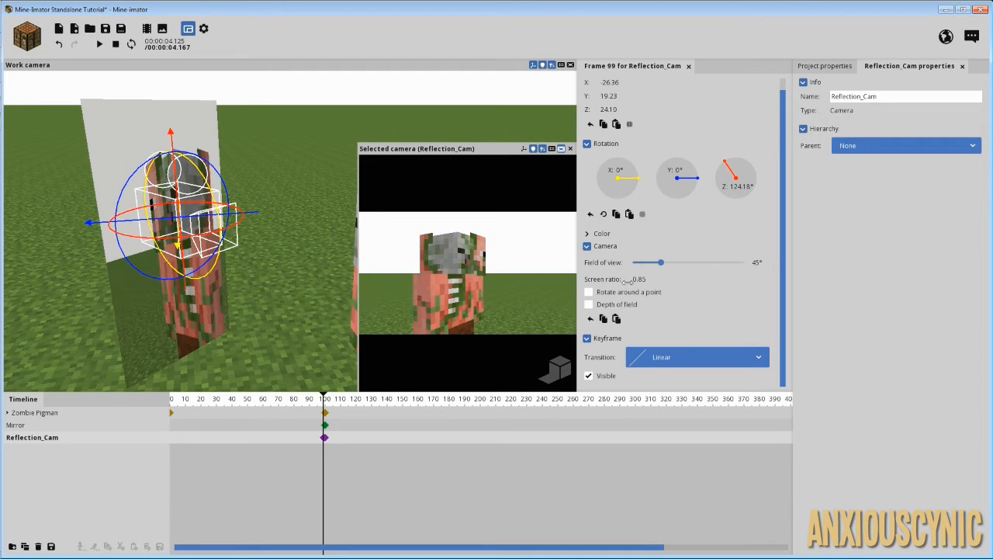
Step: Set Reflection_Cam's screen ratio to 0.69 and its field of view to 50°
left_click_drag(621, 278, 605, 284)
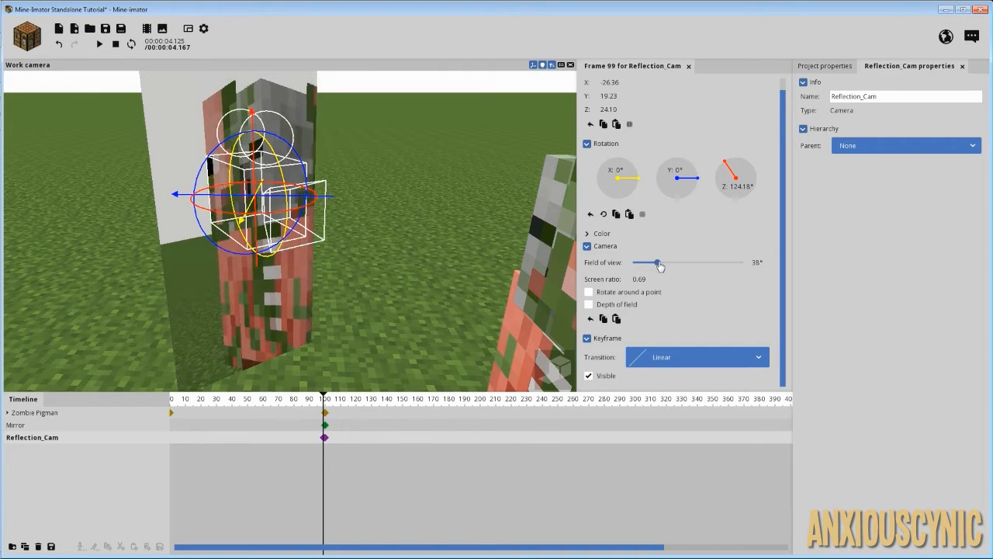
left_click_drag(656, 262, 664, 262)
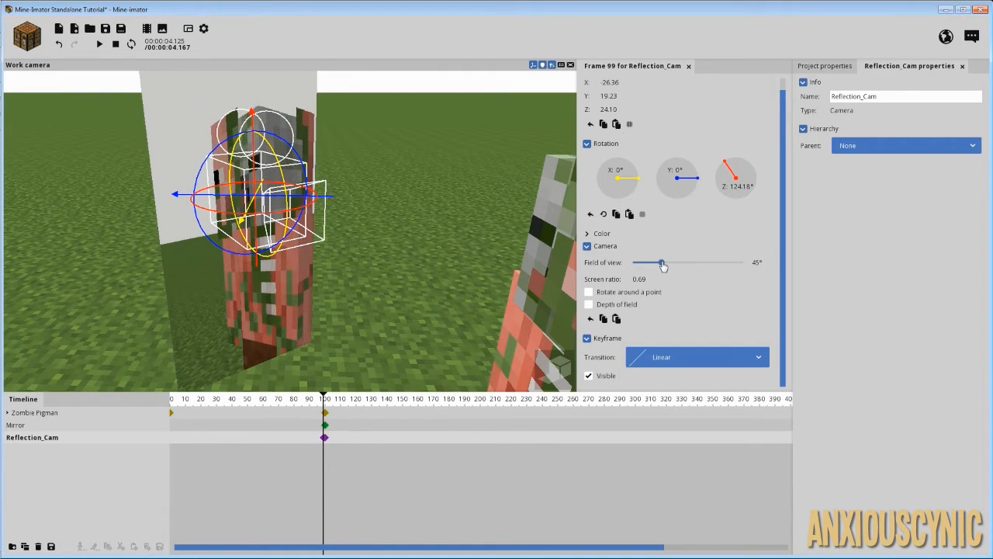
left_click_drag(644, 263, 663, 263)
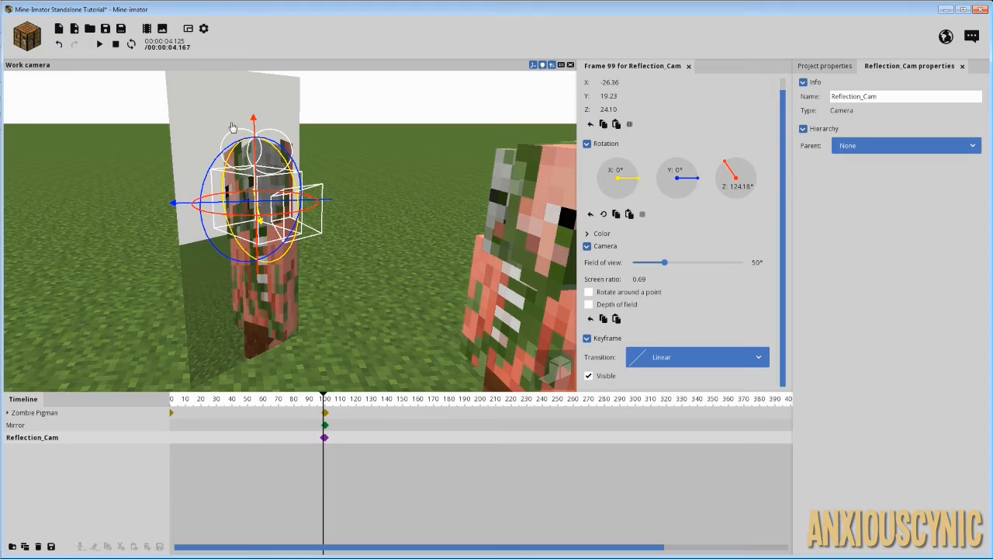
mouse_move(221, 328)
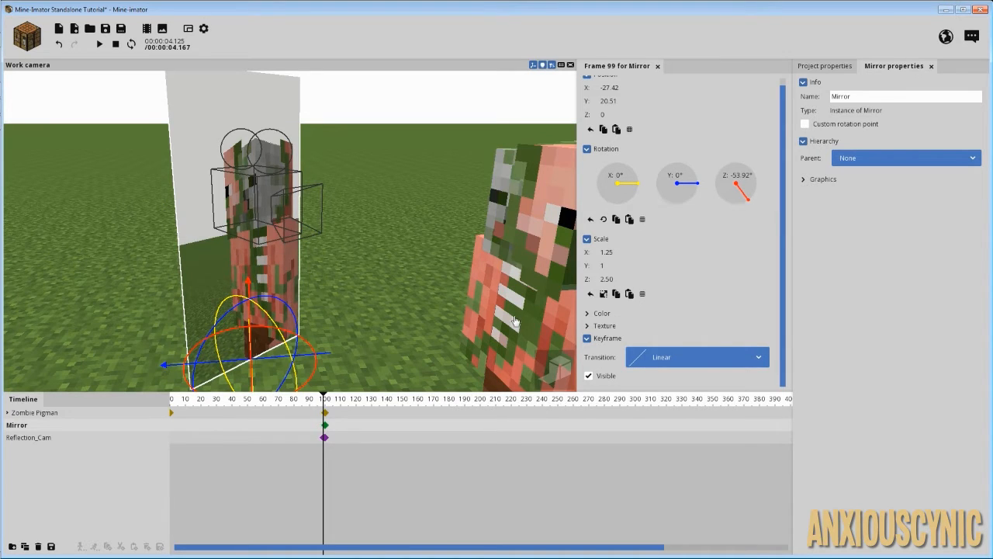
Step: Widen Reflection_Cam's field of view to 68°, then return near frame 30
left_click(33, 437)
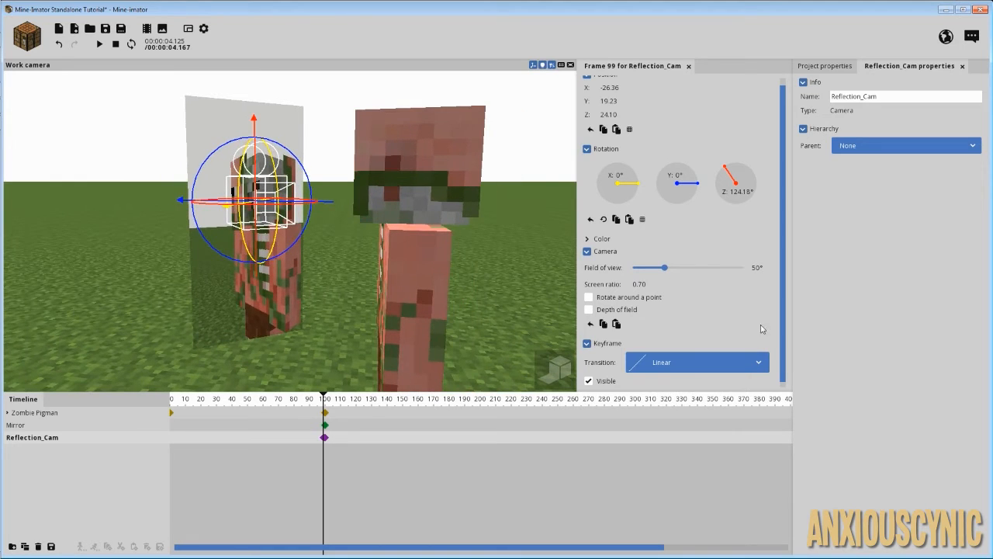
left_click_drag(664, 267, 676, 267)
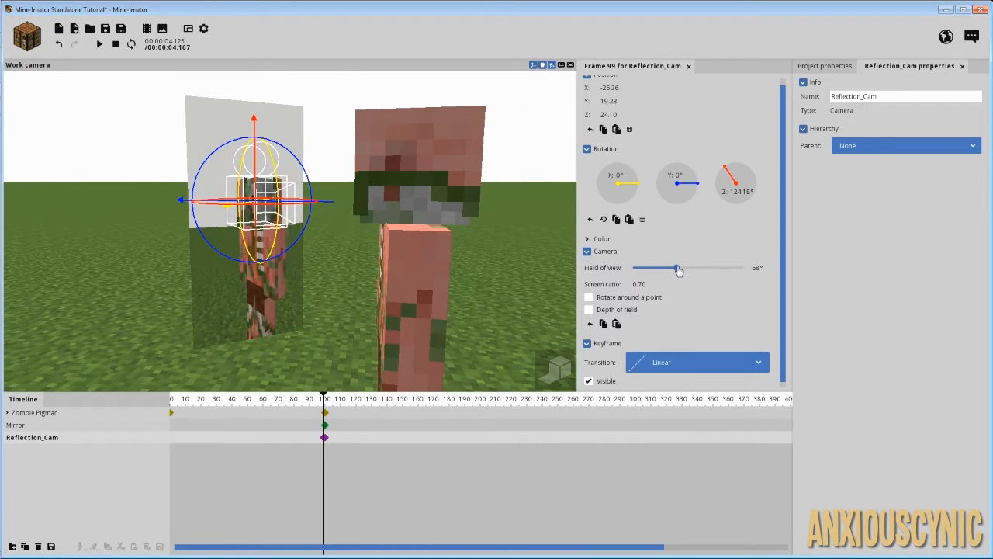
left_click_drag(674, 268, 687, 268)
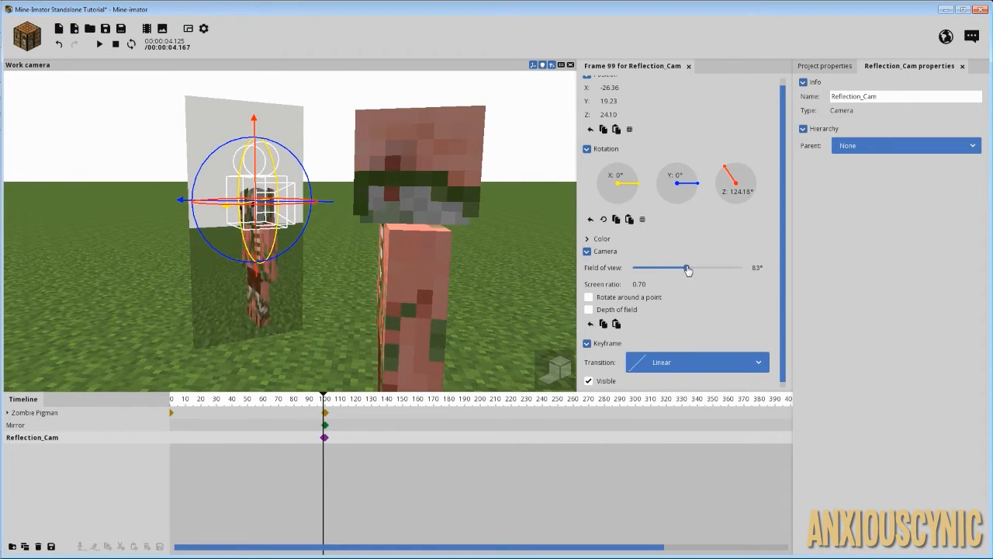
left_click_drag(687, 267, 683, 267)
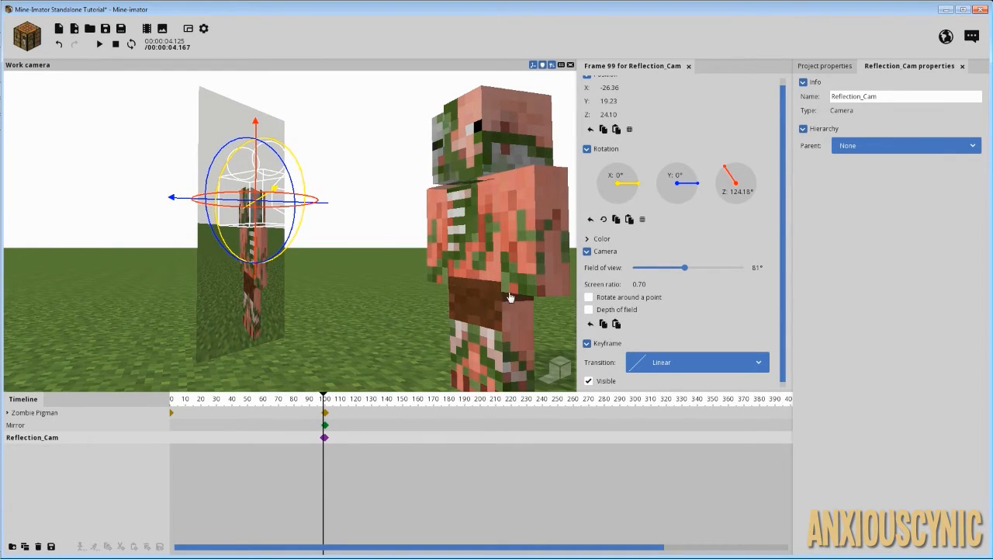
left_click_drag(684, 267, 674, 267)
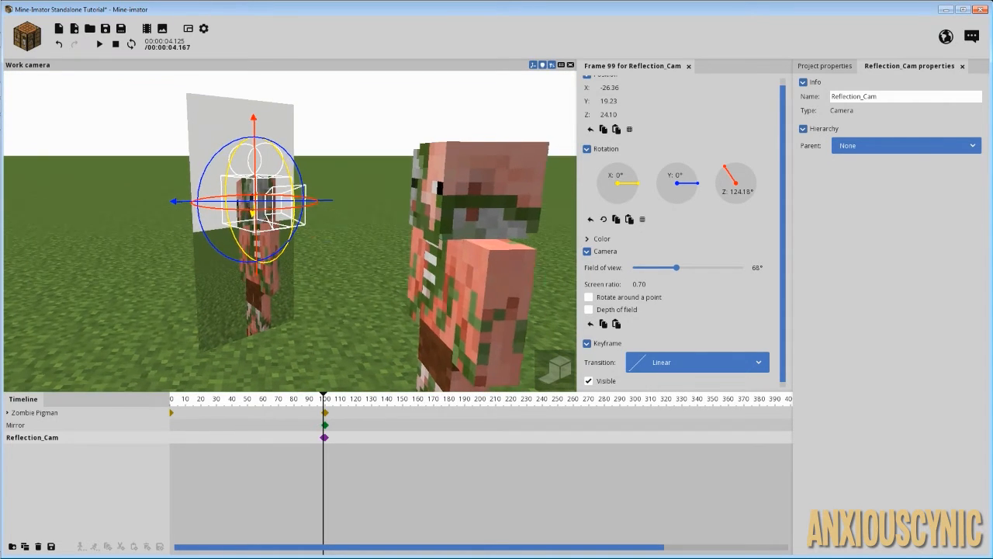
left_click(267, 399)
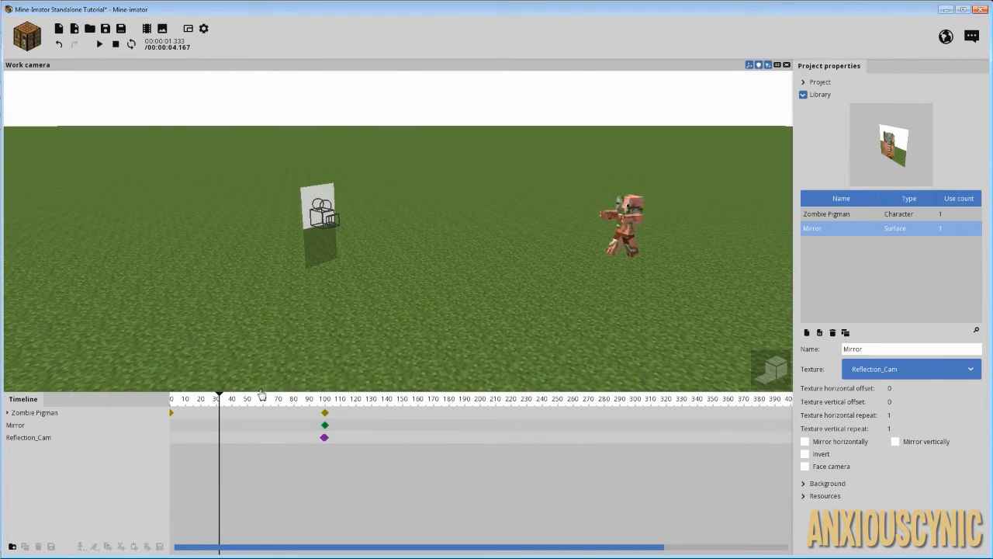
Step: Give Reflection_Cam's frame 100 keyframe a screen ratio of 0.7 so the mirror image fits
left_click(98, 43)
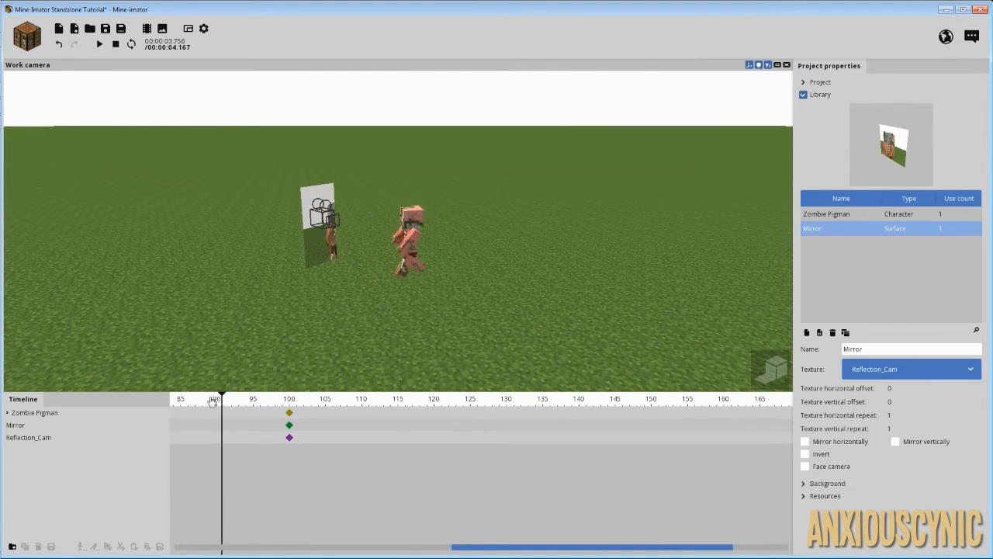
left_click(99, 44)
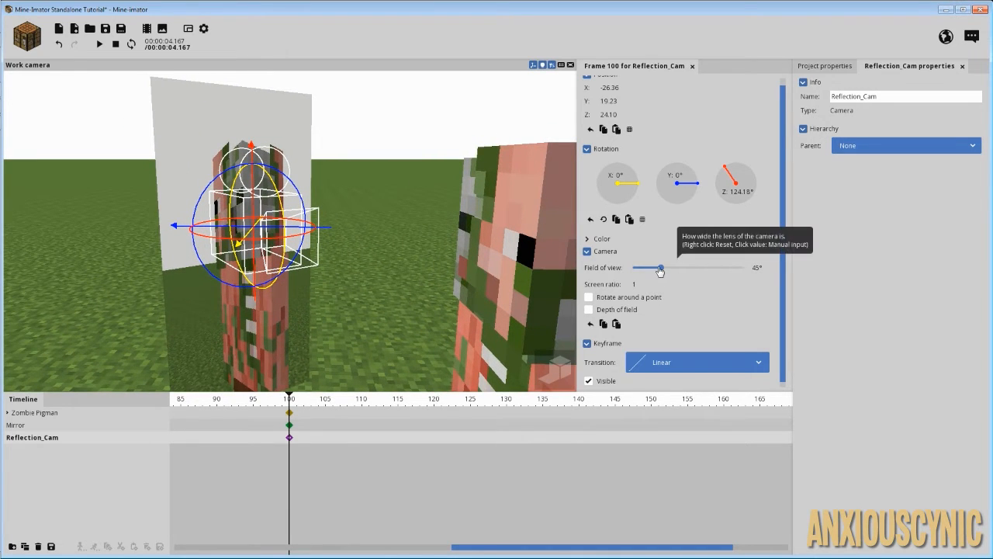
left_click(633, 284)
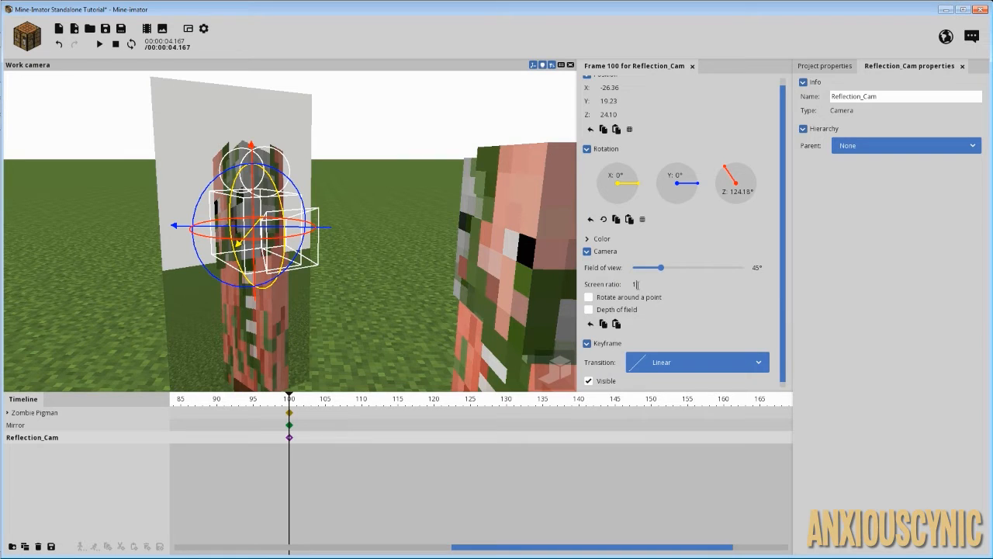
type(".7")
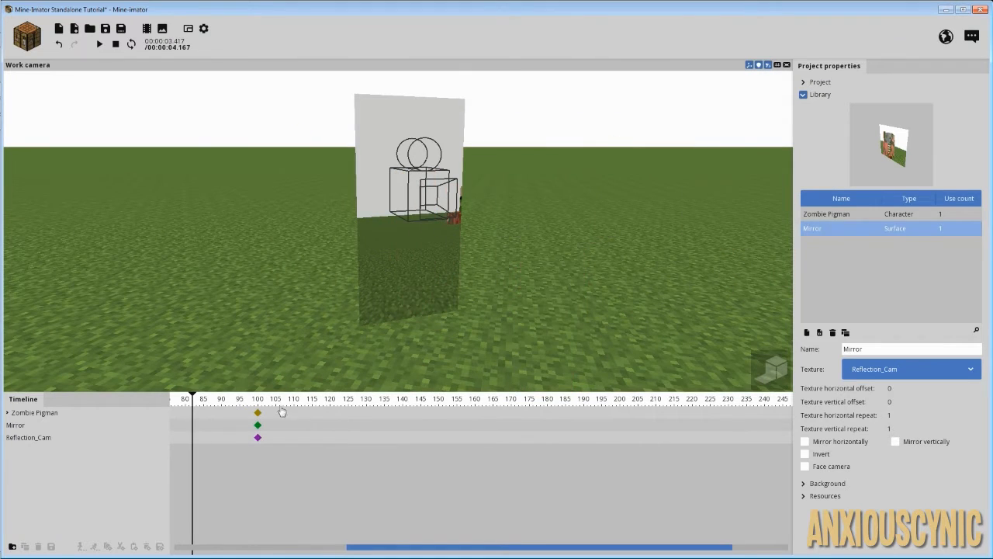
Step: Hide Reflection_Cam's model and scrub around frame 100 to check the pigman's reflection
left_click(162, 437)
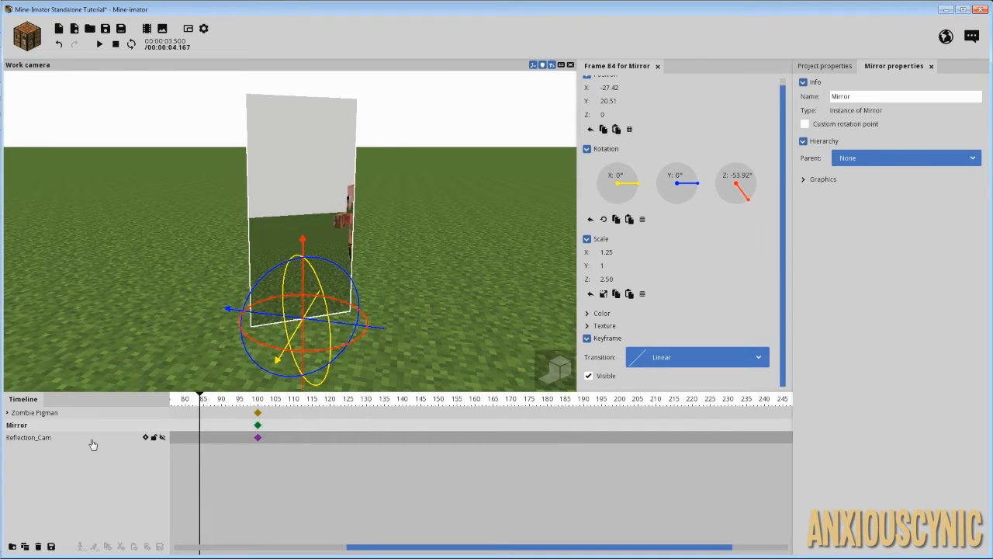
left_click(29, 436)
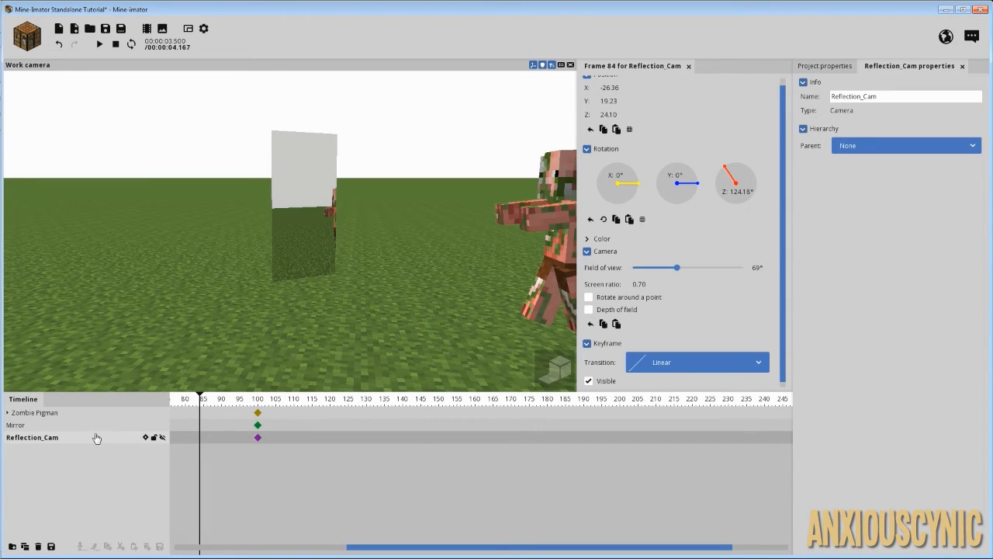
mouse_move(40, 437)
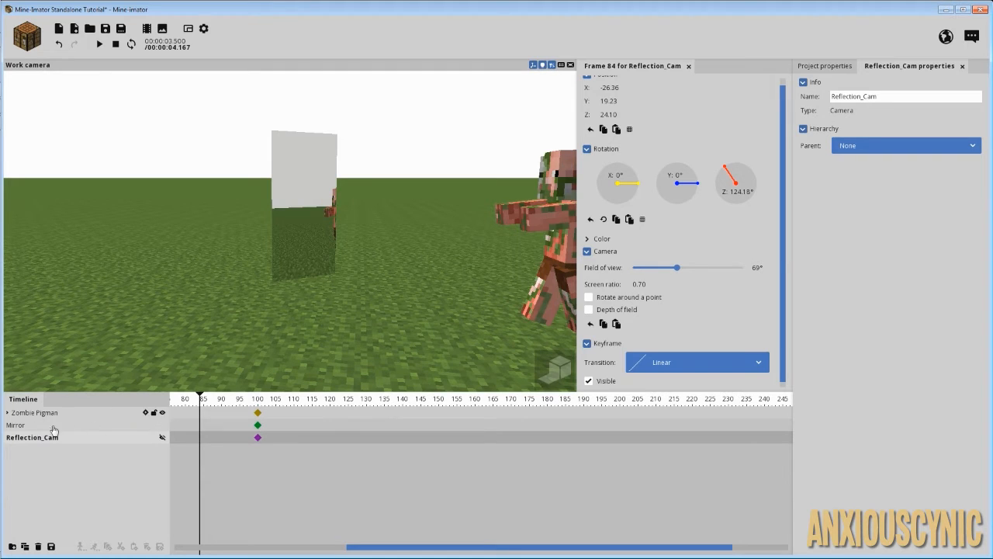
left_click(16, 425)
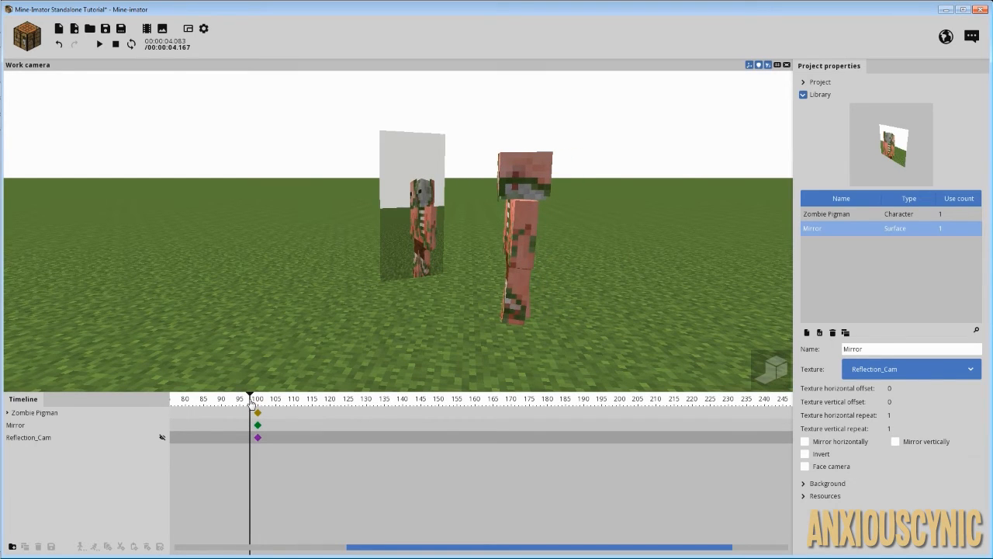
left_click_drag(250, 399, 218, 398)
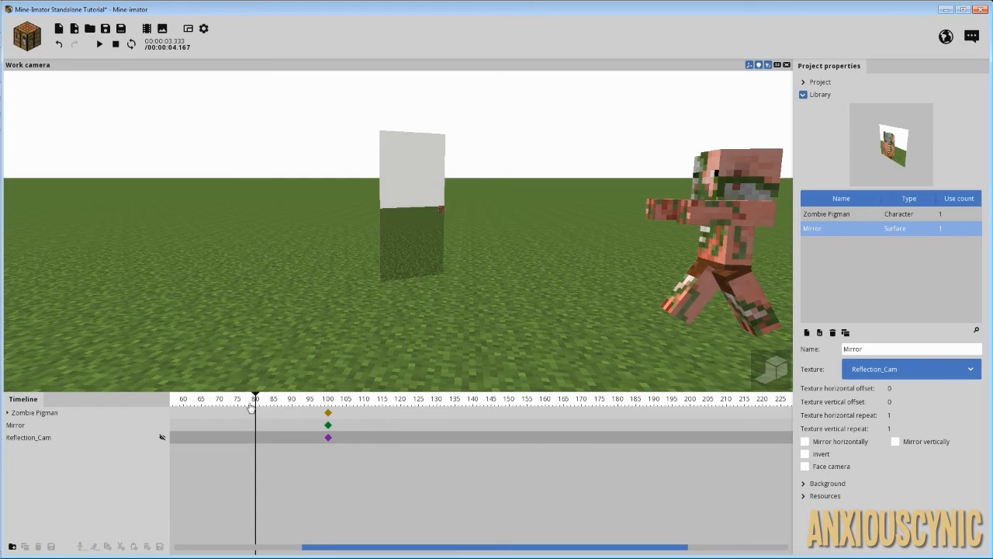
left_click(98, 43)
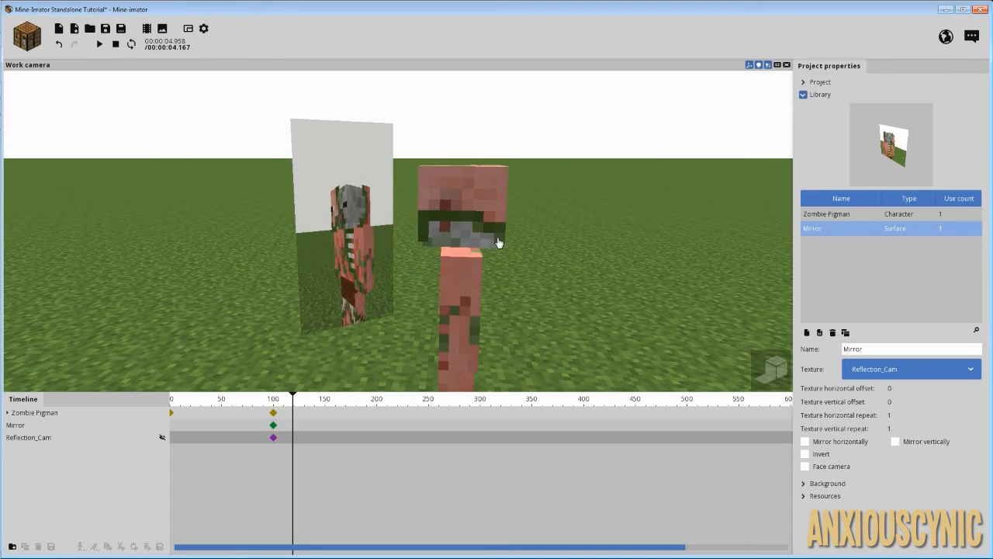
mouse_move(539, 339)
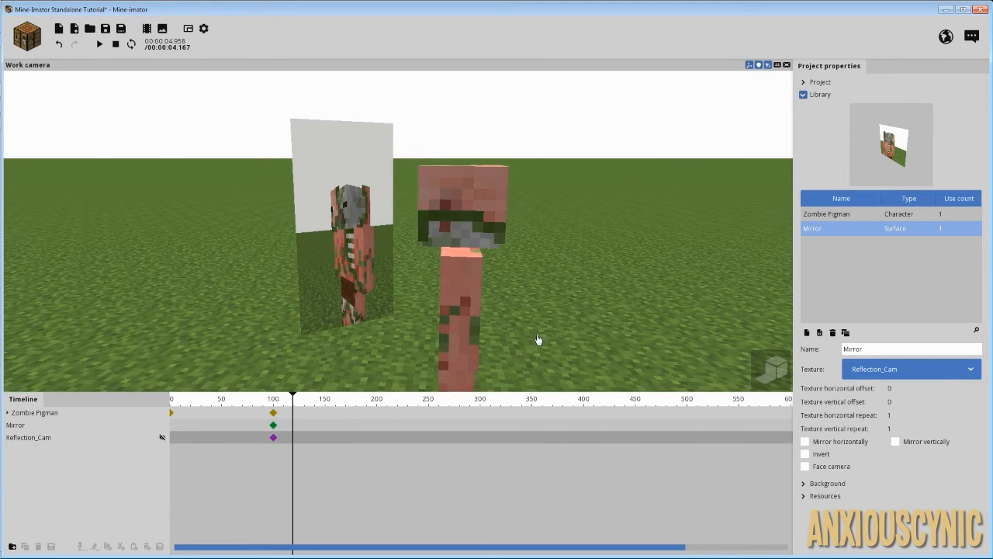
mouse_move(844, 479)
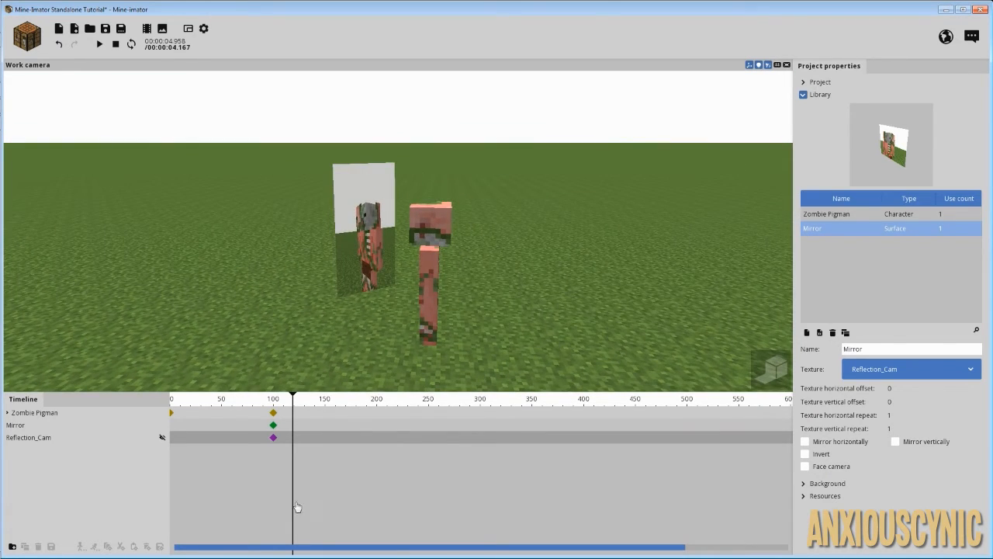
Step: Select Reflection_Cam's frame 100 keyframe to reach its colour settings
left_click(272, 437)
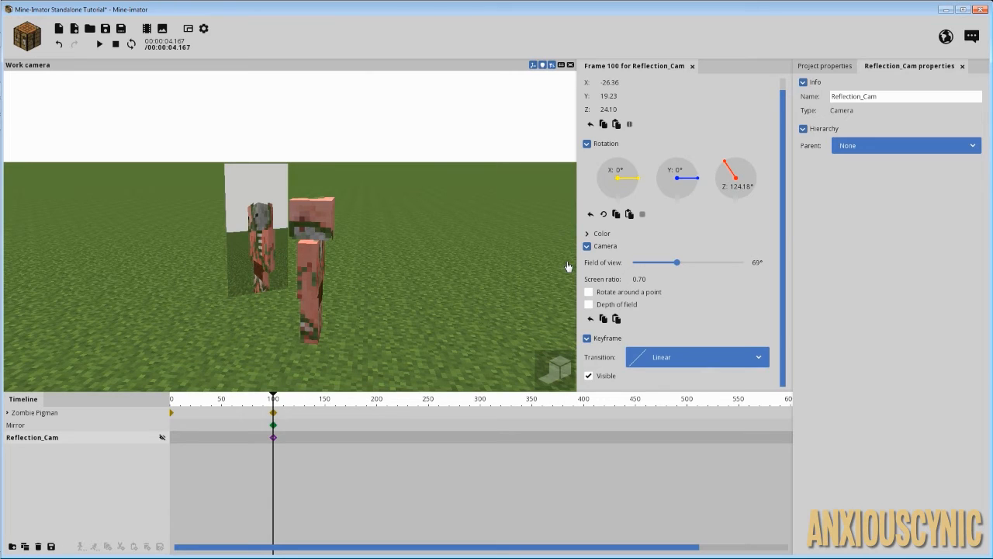
mouse_move(503, 270)
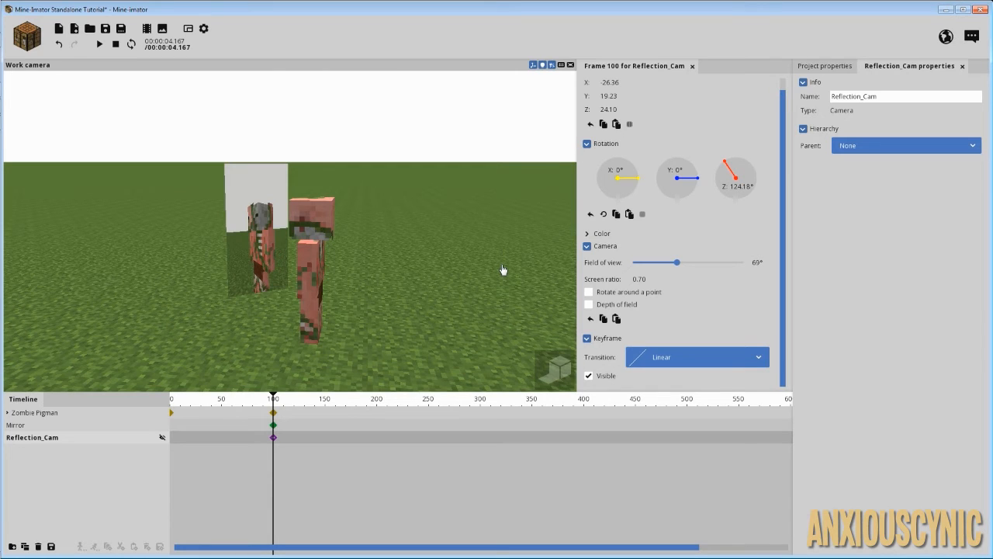
mouse_move(438, 268)
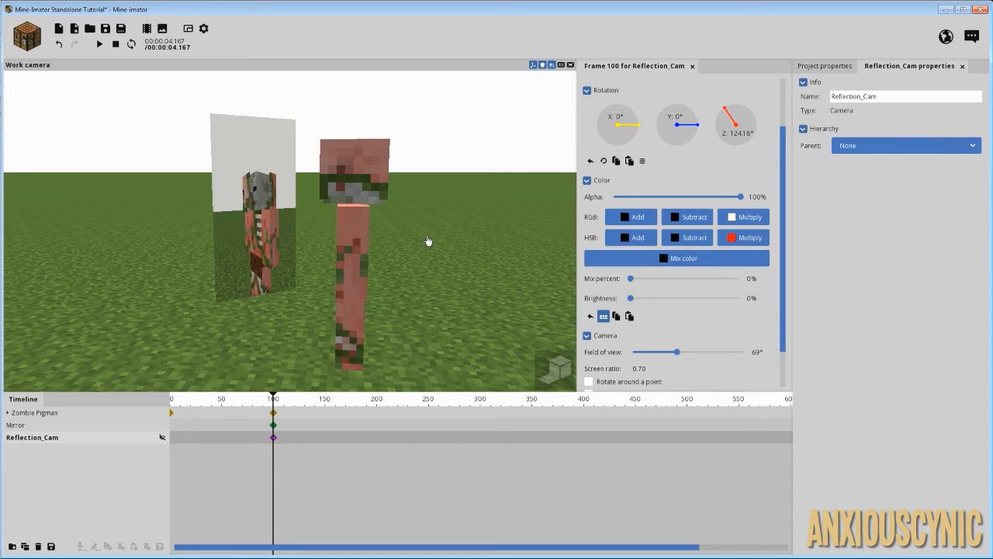
mouse_move(428, 246)
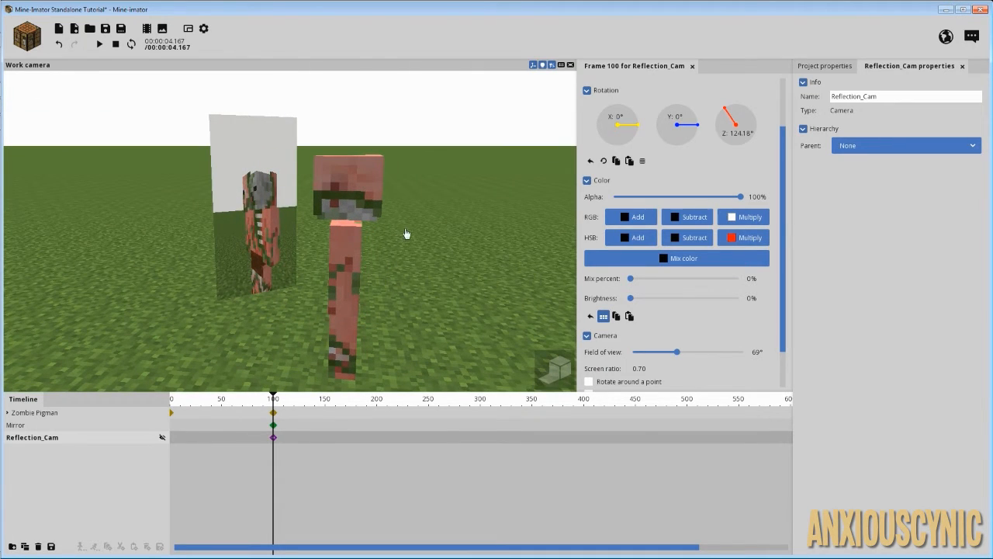
Step: Choose a brown mix colour for Reflection_Cam's frame 100 keyframe
left_click(685, 258)
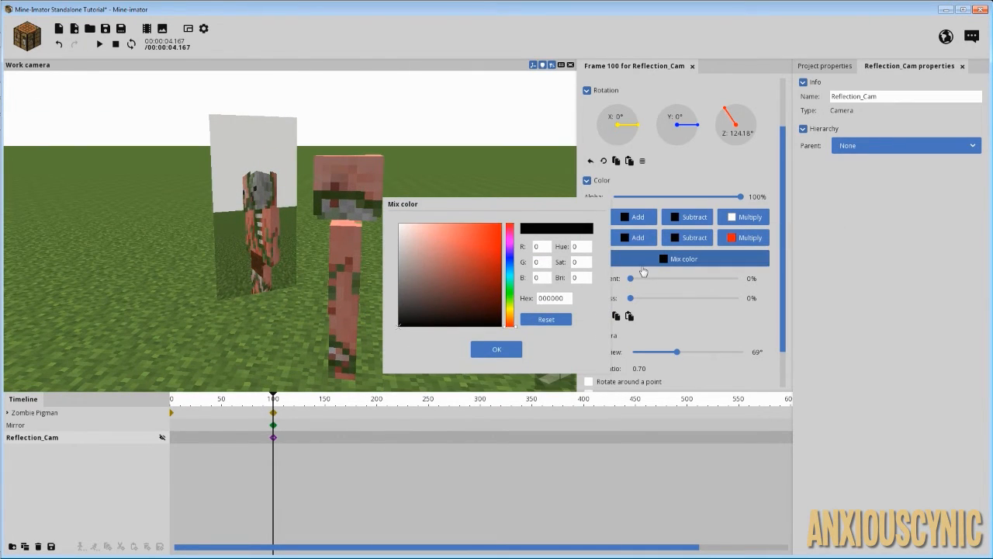
left_click(511, 314)
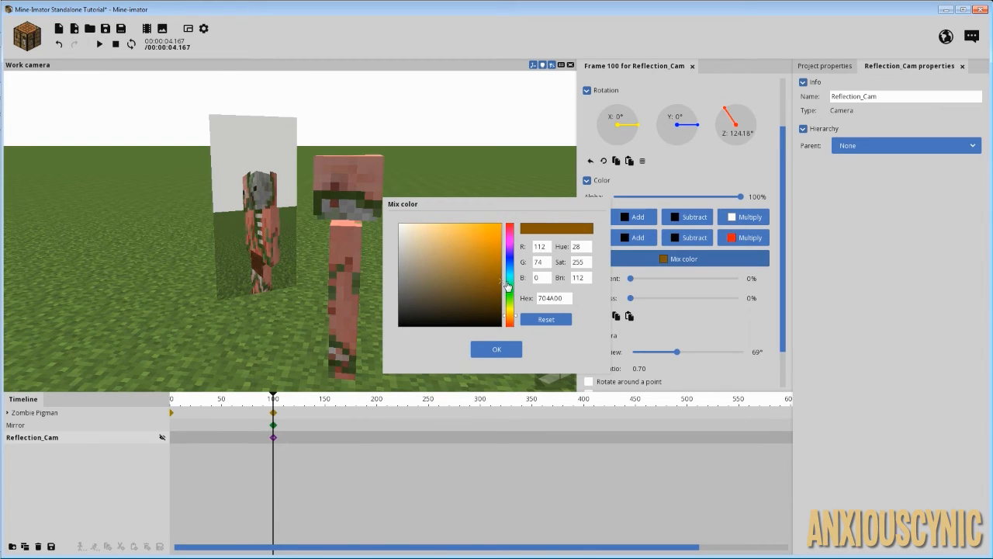
left_click(496, 349)
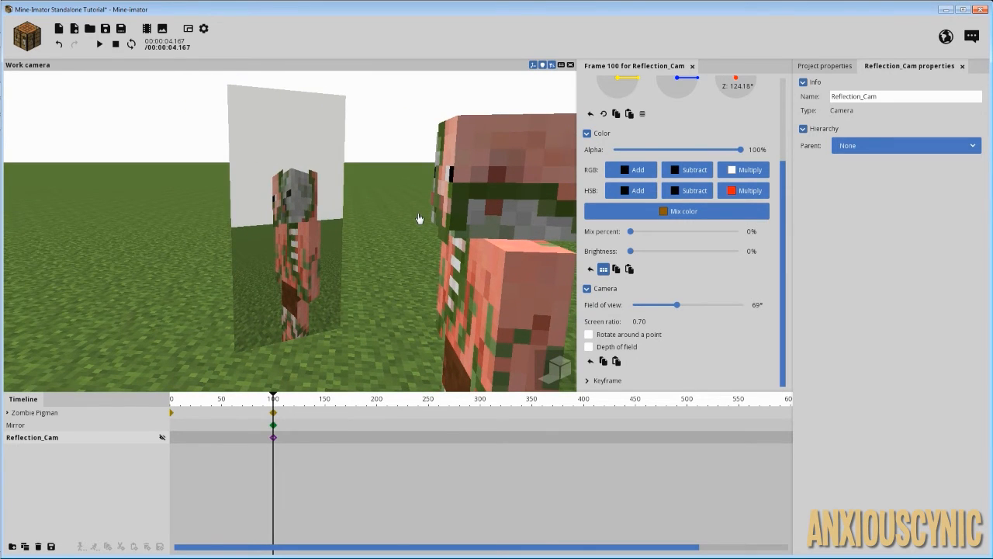
mouse_move(444, 233)
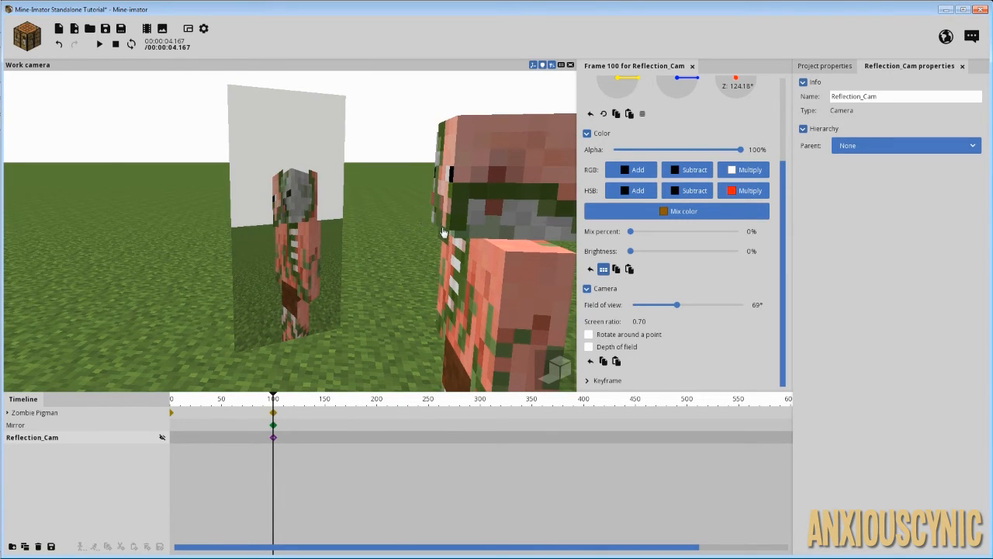
Step: Mix the brown colour in at 93% with brightness at 35%, tinting the reflection brown
left_click_drag(630, 231, 641, 231)
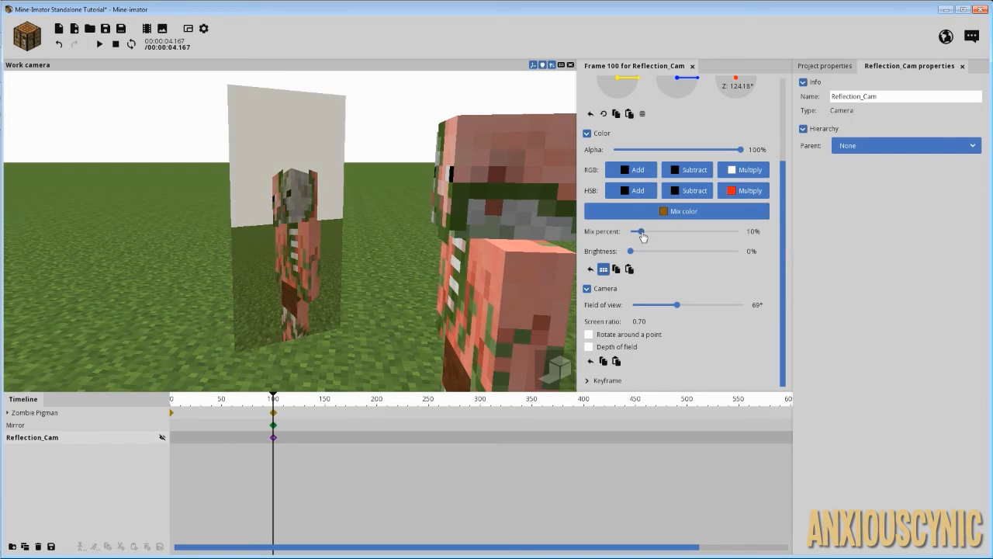
left_click_drag(640, 231, 679, 232)
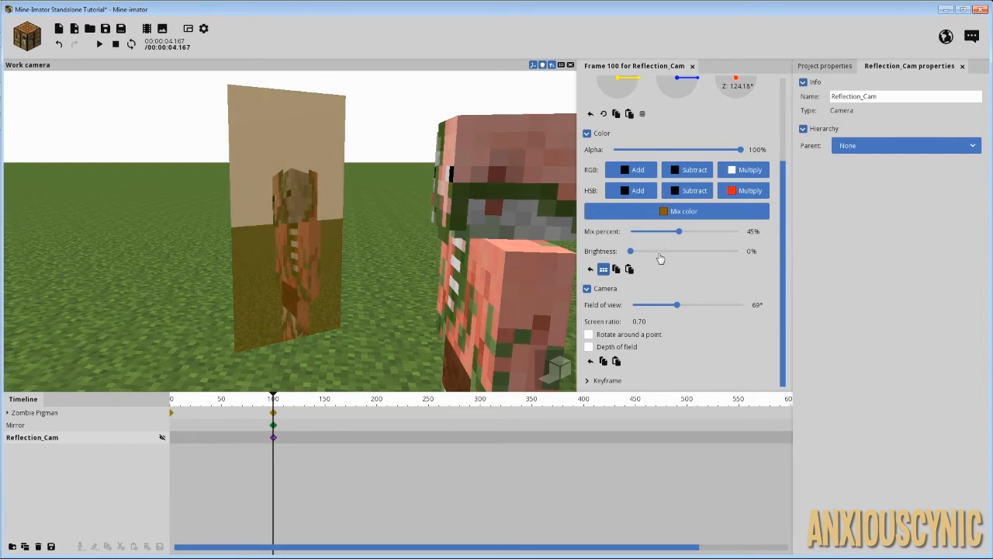
left_click_drag(630, 251, 686, 251)
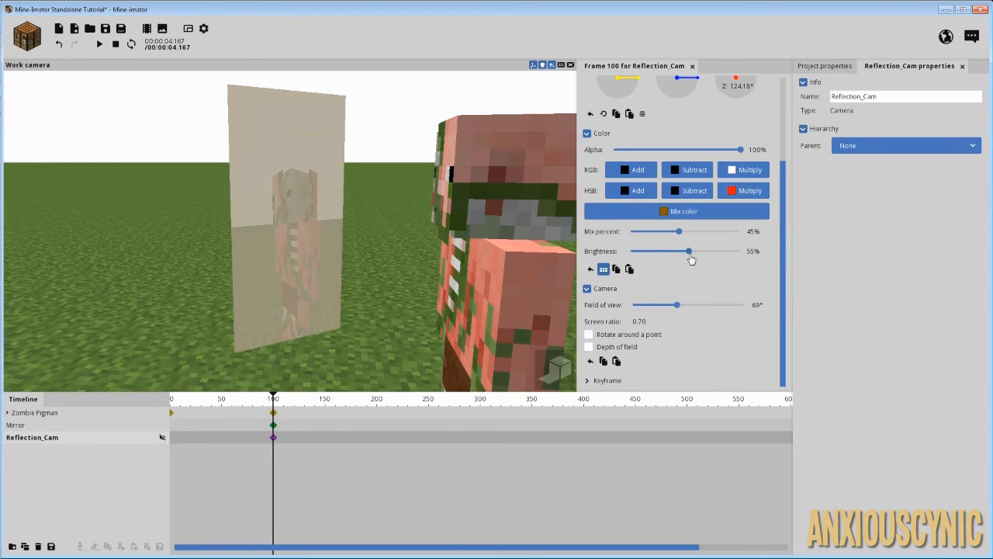
left_click_drag(679, 232, 728, 231)
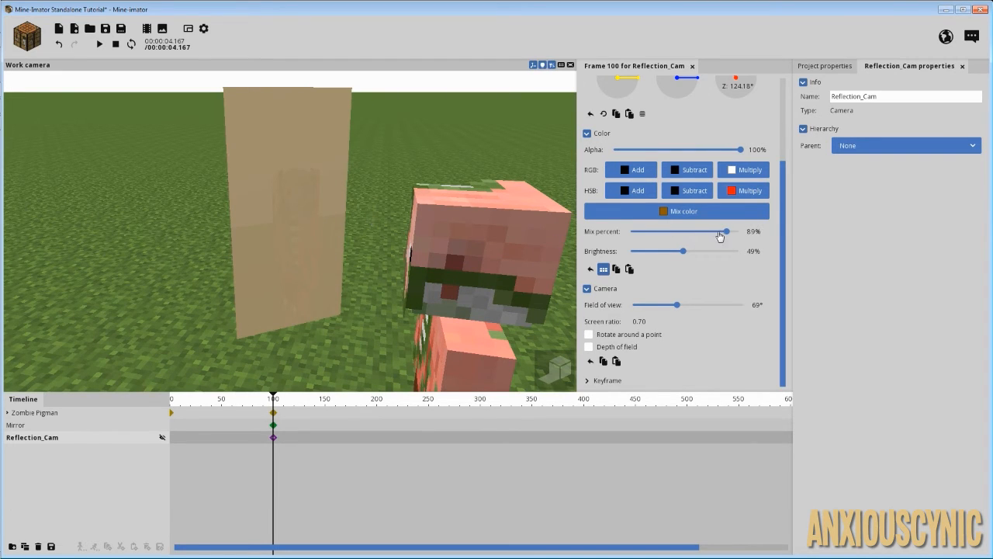
left_click_drag(703, 232, 727, 232)
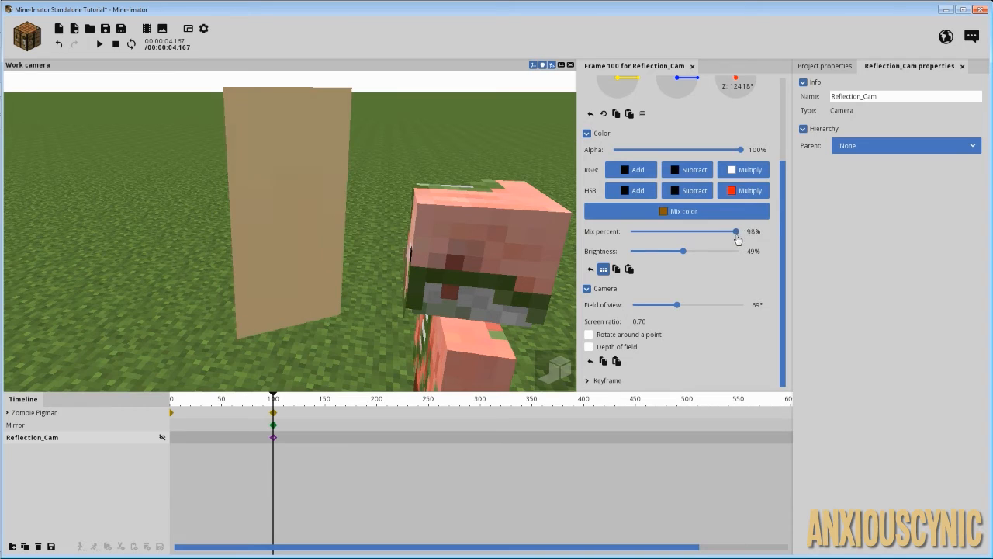
left_click_drag(682, 251, 636, 250)
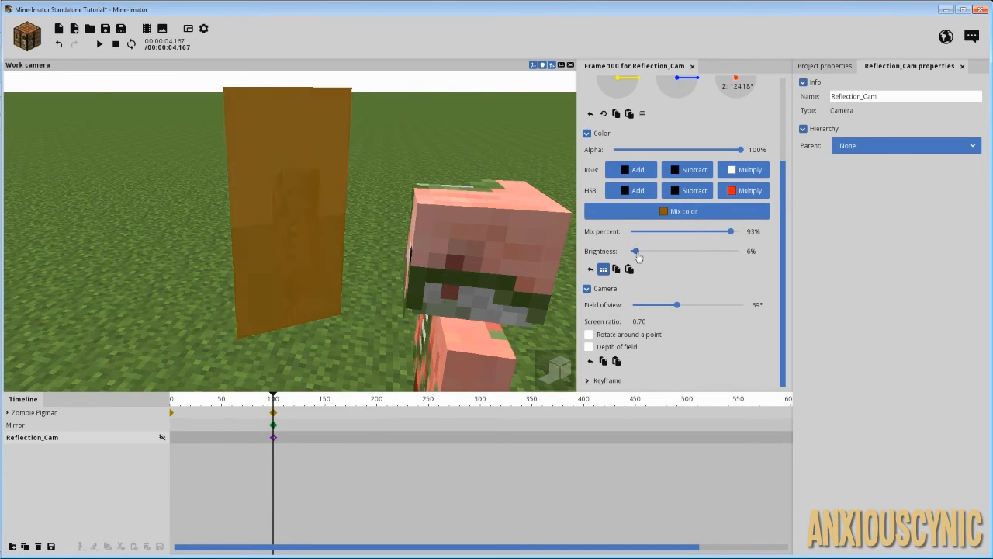
left_click_drag(636, 251, 659, 251)
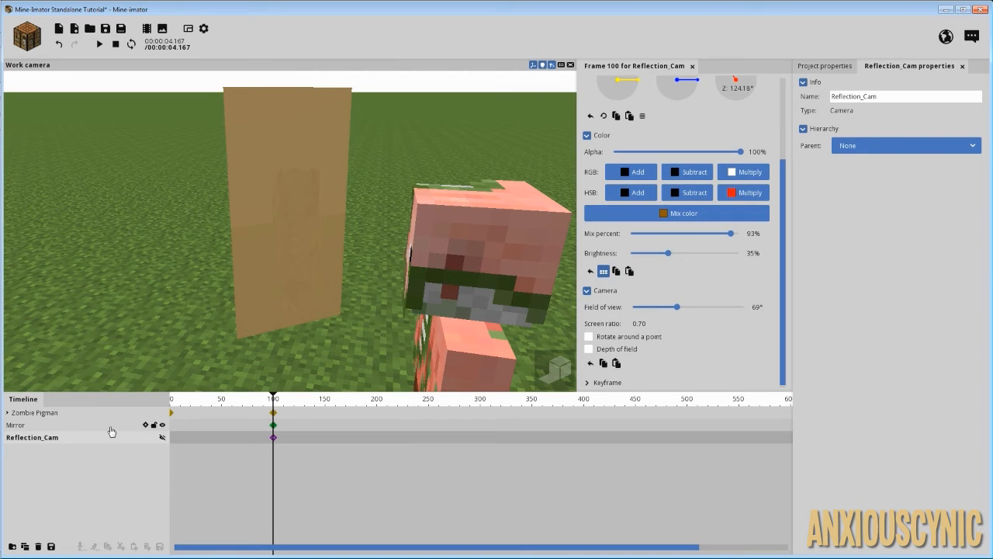
Step: Select the Mirror surface to show its frame 100 keyframe properties
left_click(17, 425)
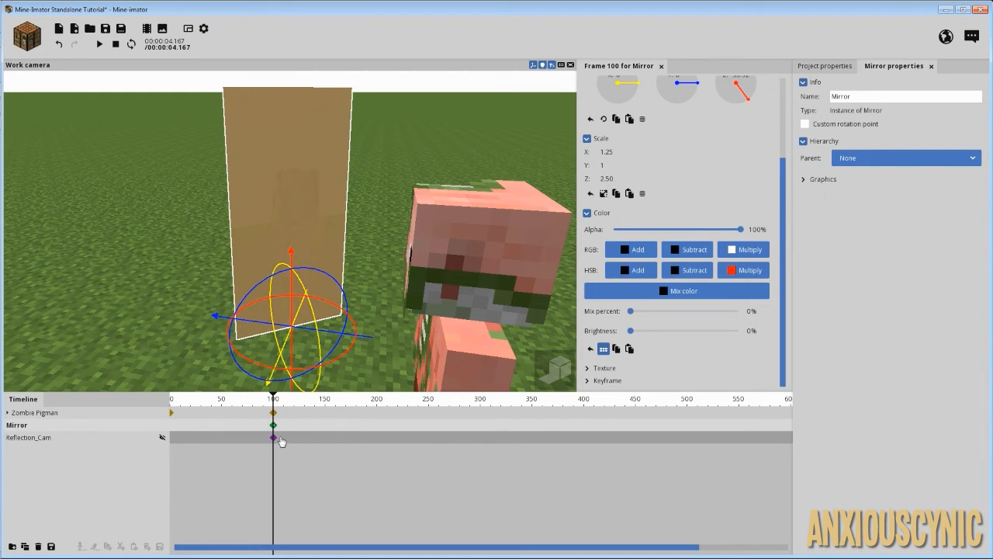
left_click(33, 437)
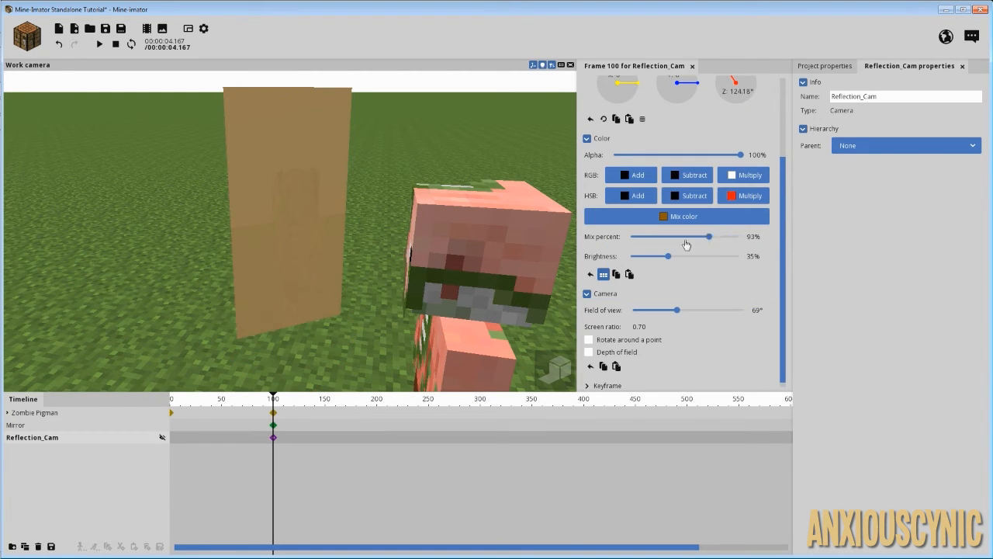
left_click(15, 424)
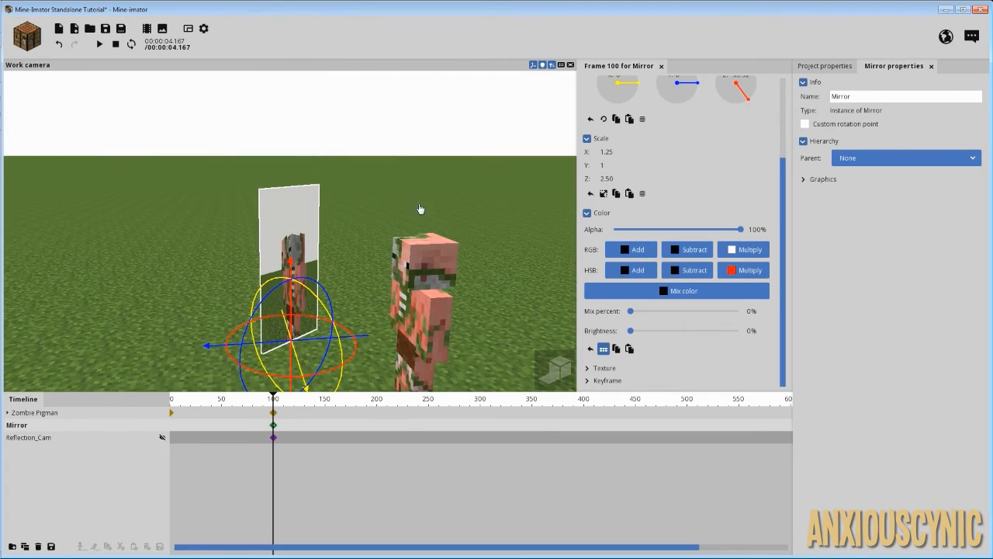
Step: Try several Mirror brightness levels and leave it at 100%
left_click_drag(630, 330, 649, 330)
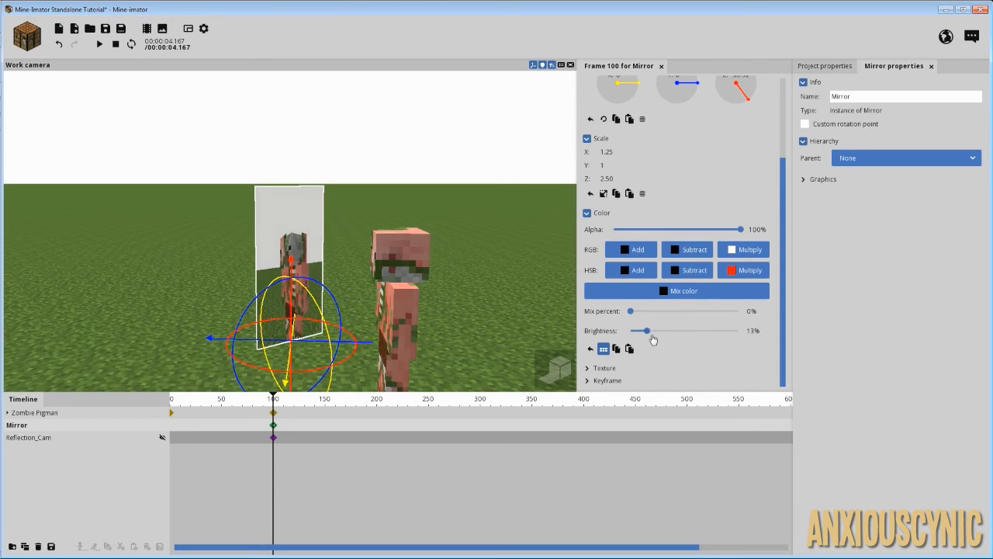
left_click_drag(648, 330, 739, 330)
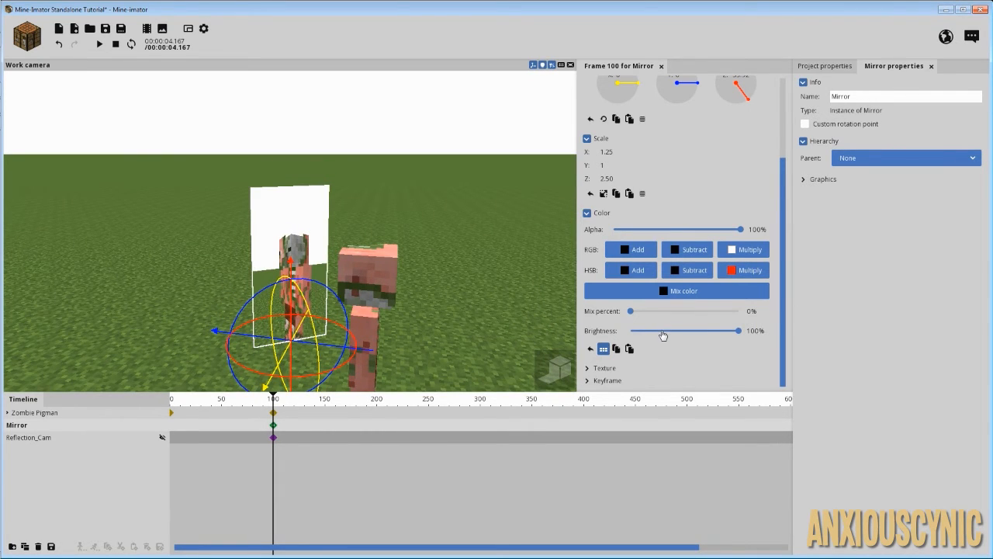
left_click_drag(737, 330, 635, 330)
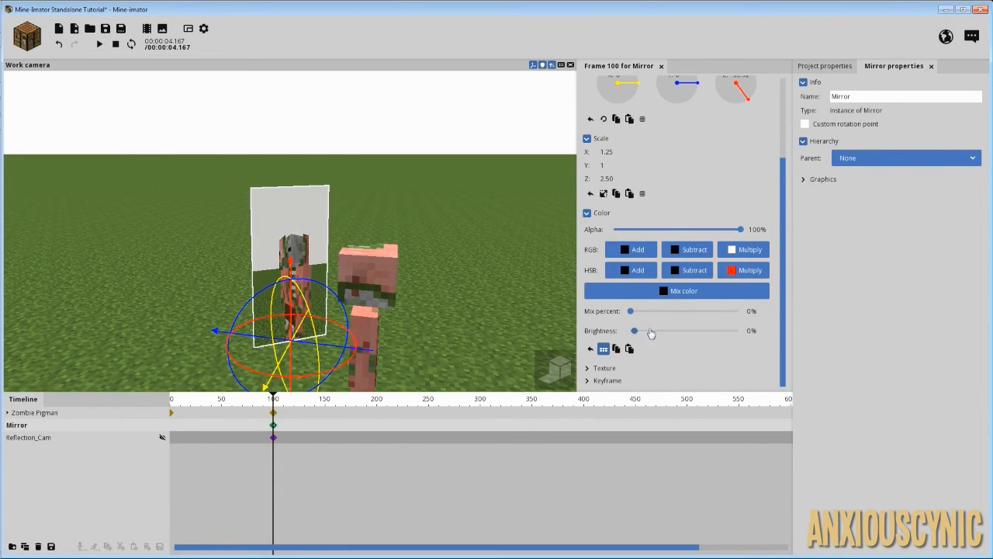
left_click_drag(634, 330, 637, 331)
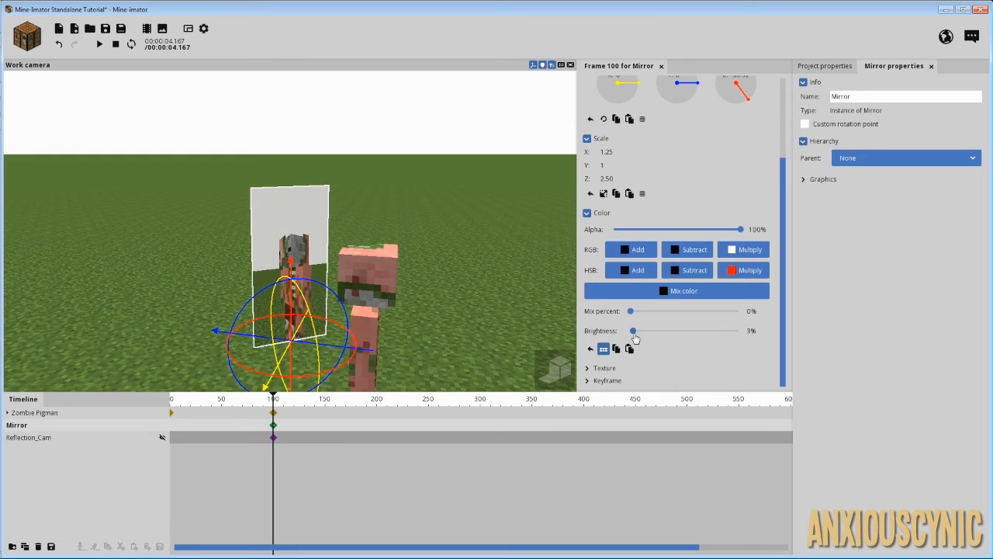
left_click_drag(632, 330, 654, 330)
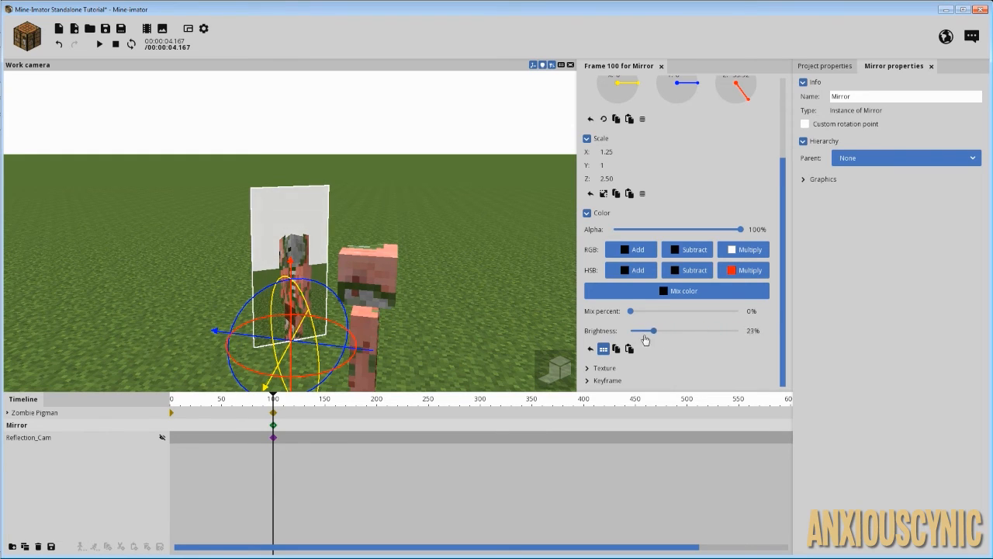
left_click_drag(653, 329, 715, 329)
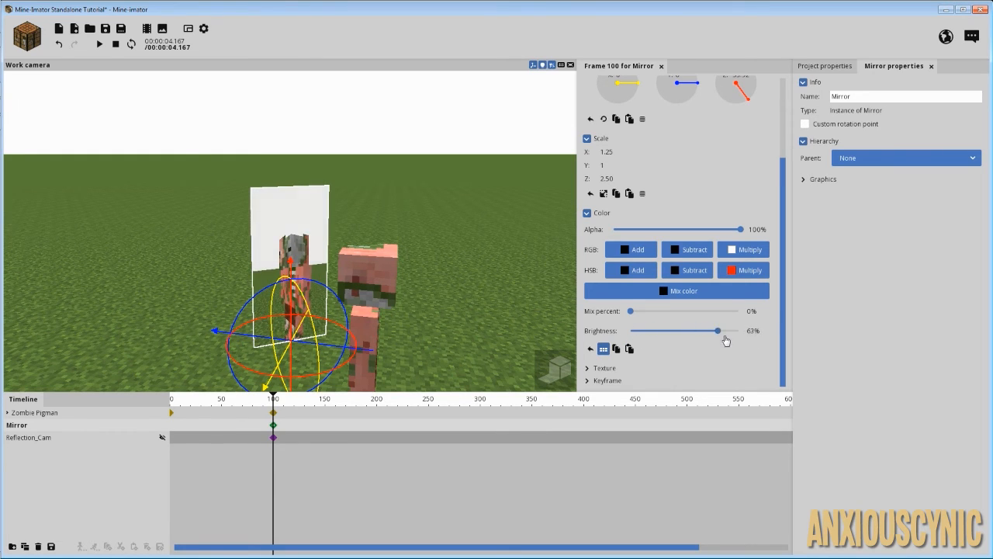
left_click_drag(716, 330, 691, 330)
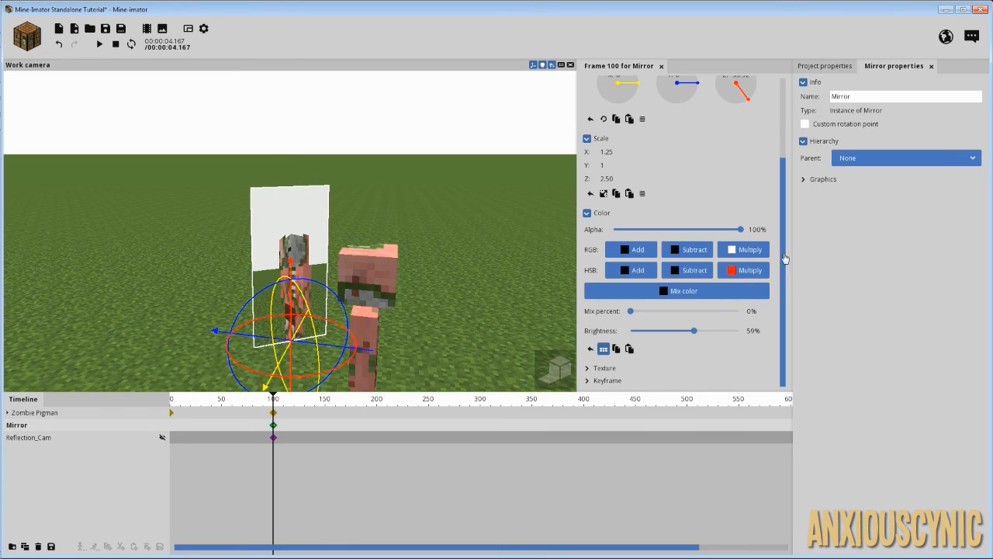
left_click_drag(690, 330, 718, 330)
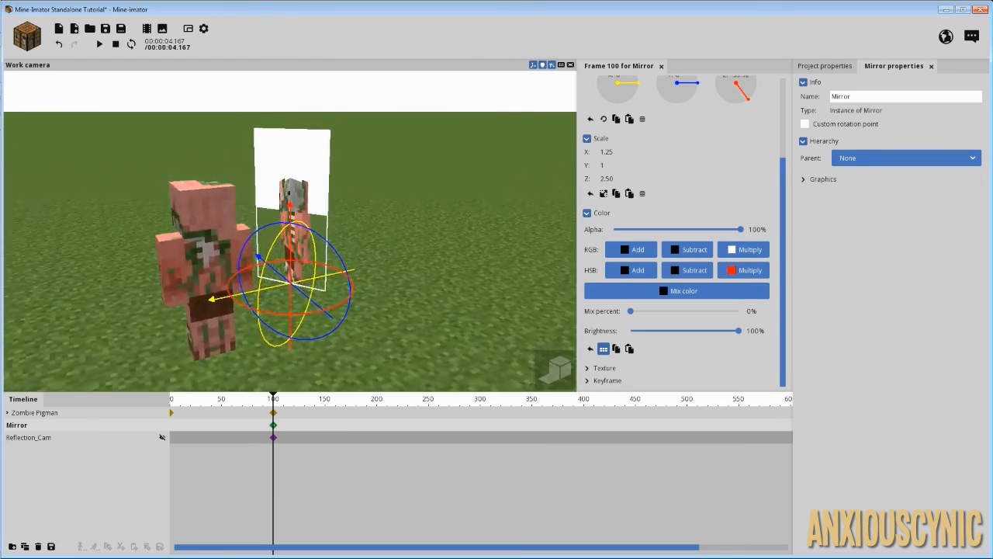
Step: Deselect everything and play the animation so the pigman walks up and is reflected
left_click(824, 65)
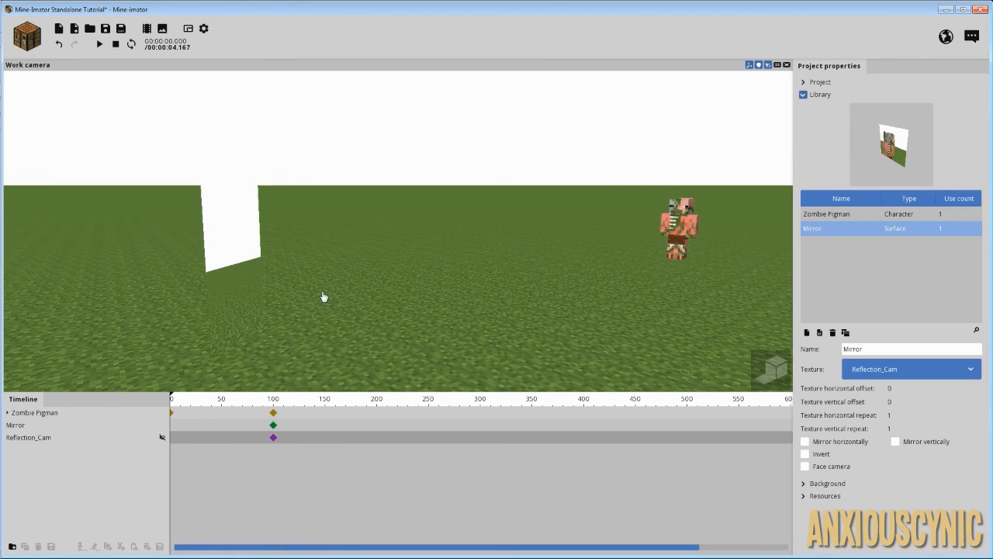
left_click(98, 44)
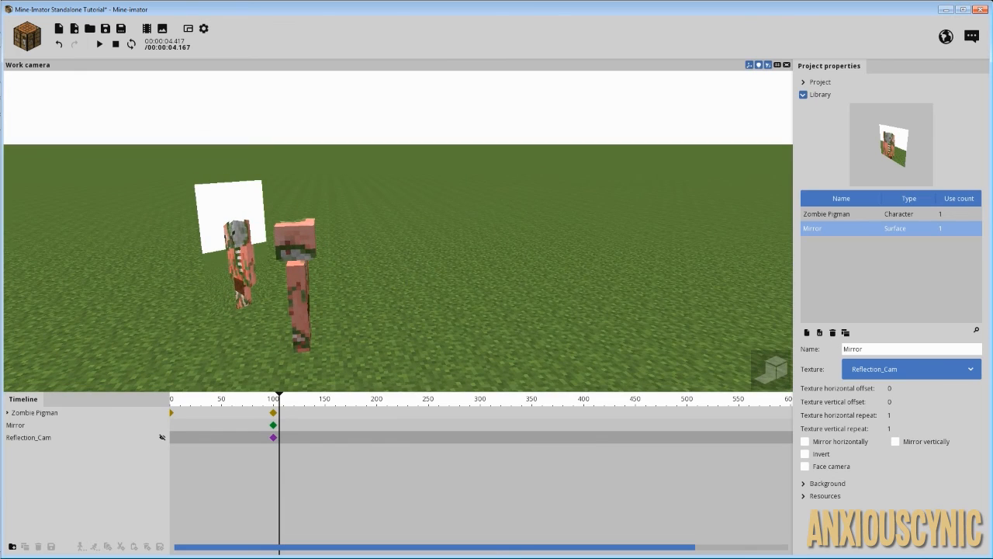
mouse_move(415, 293)
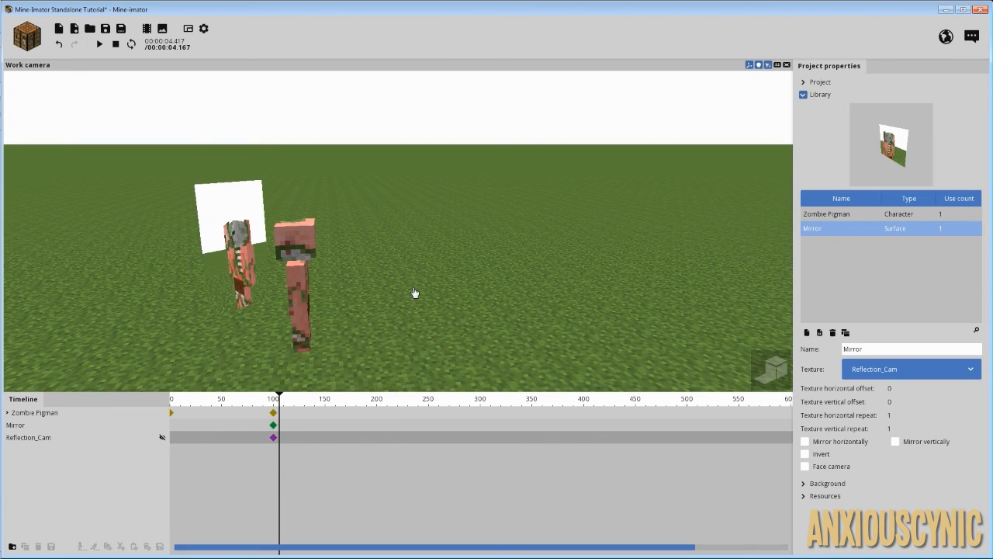